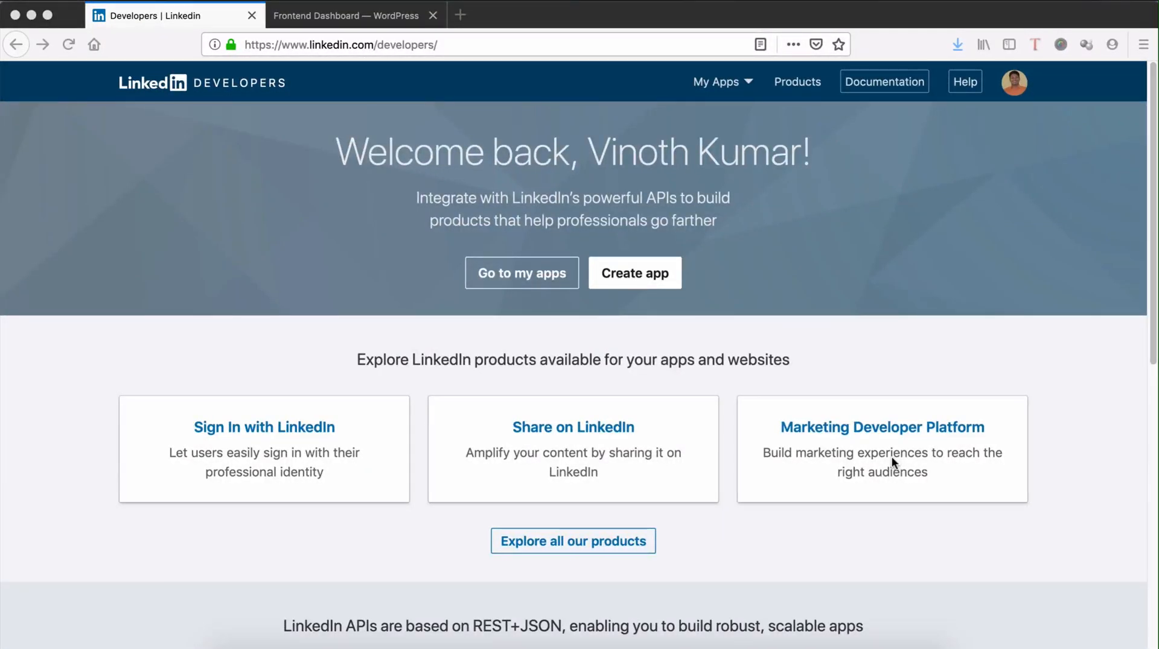
mouse_move(369, 110)
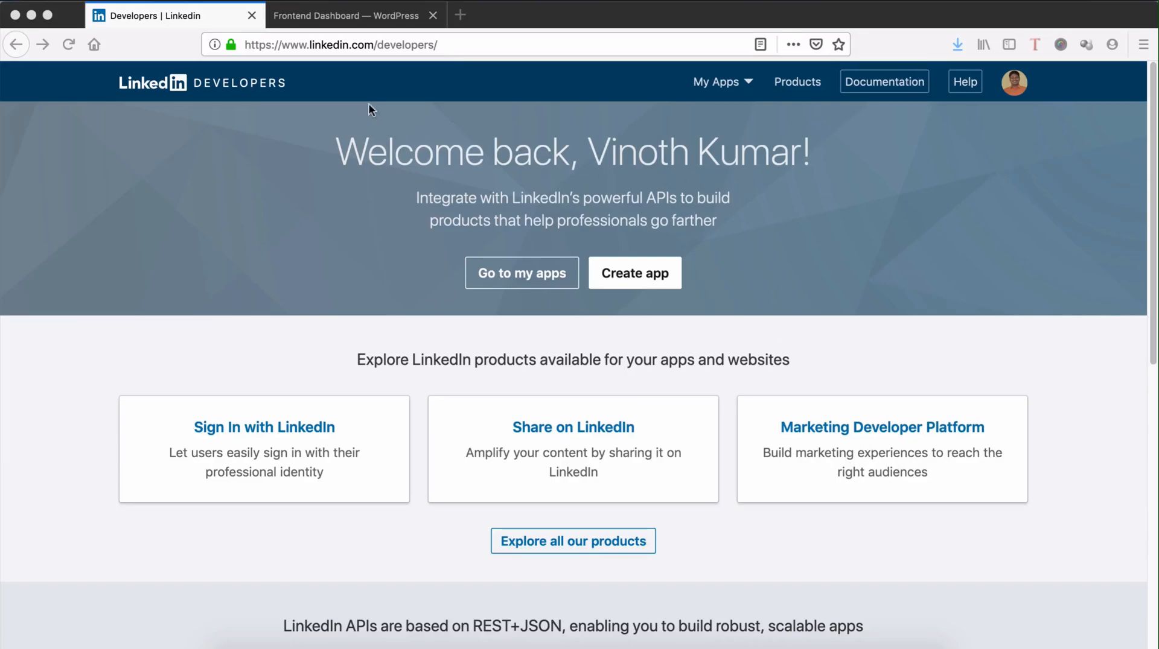
Start a new LinkedIn app named 'Testing Social Connect'.
click(406, 45)
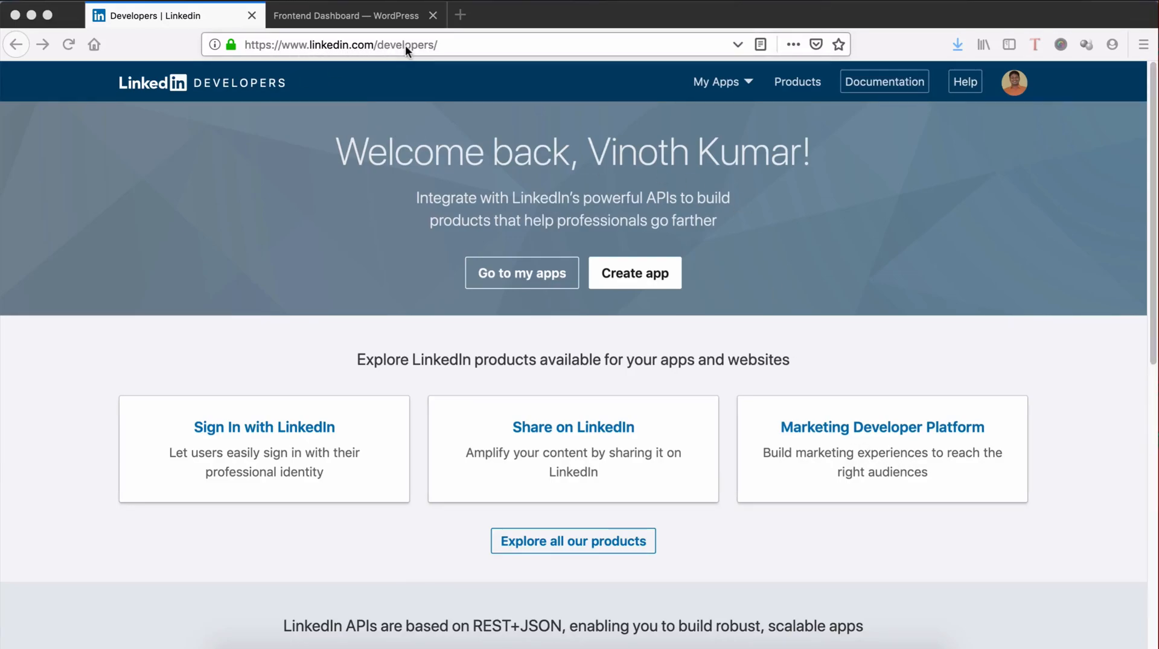
mouse_move(681, 91)
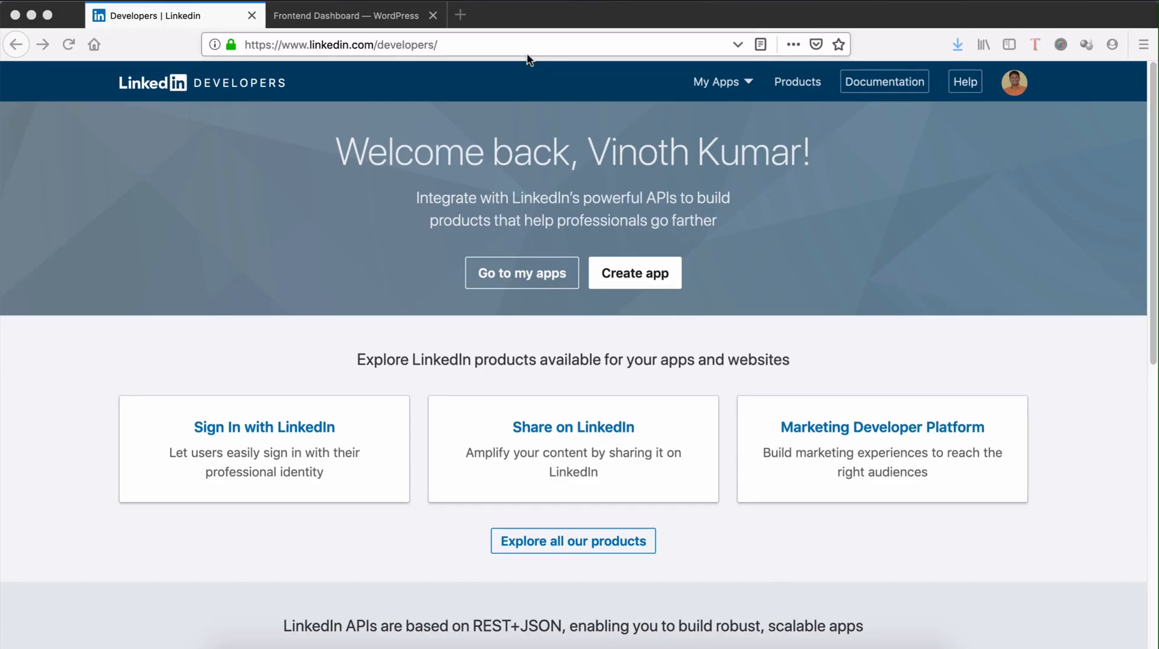
mouse_move(746, 85)
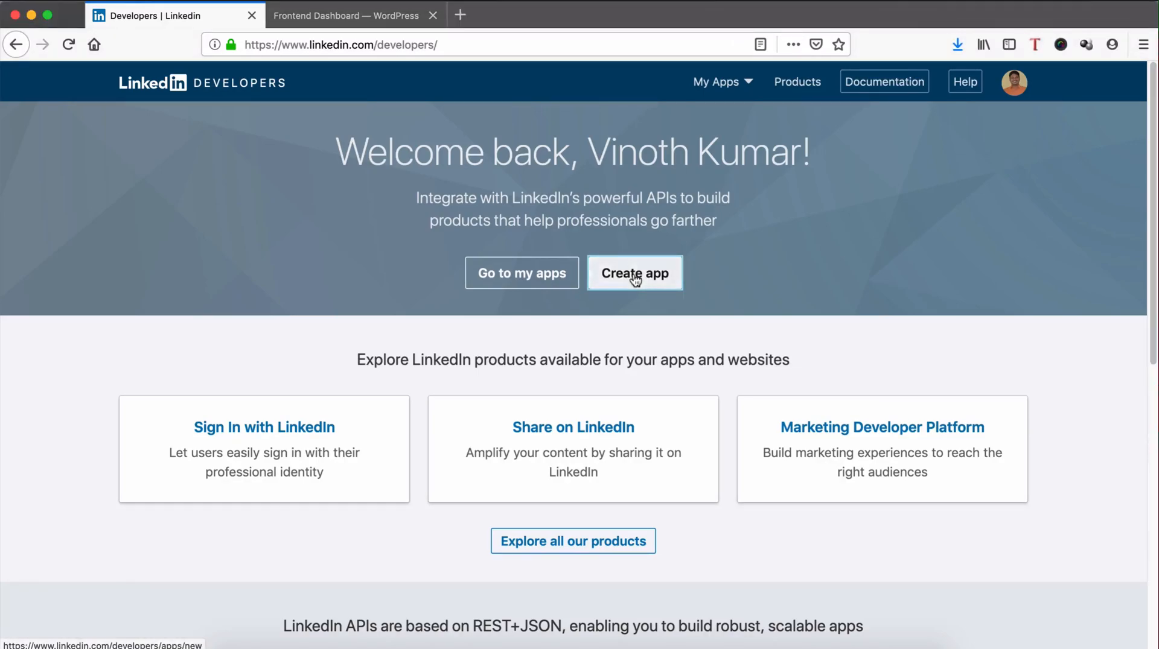
click(634, 272)
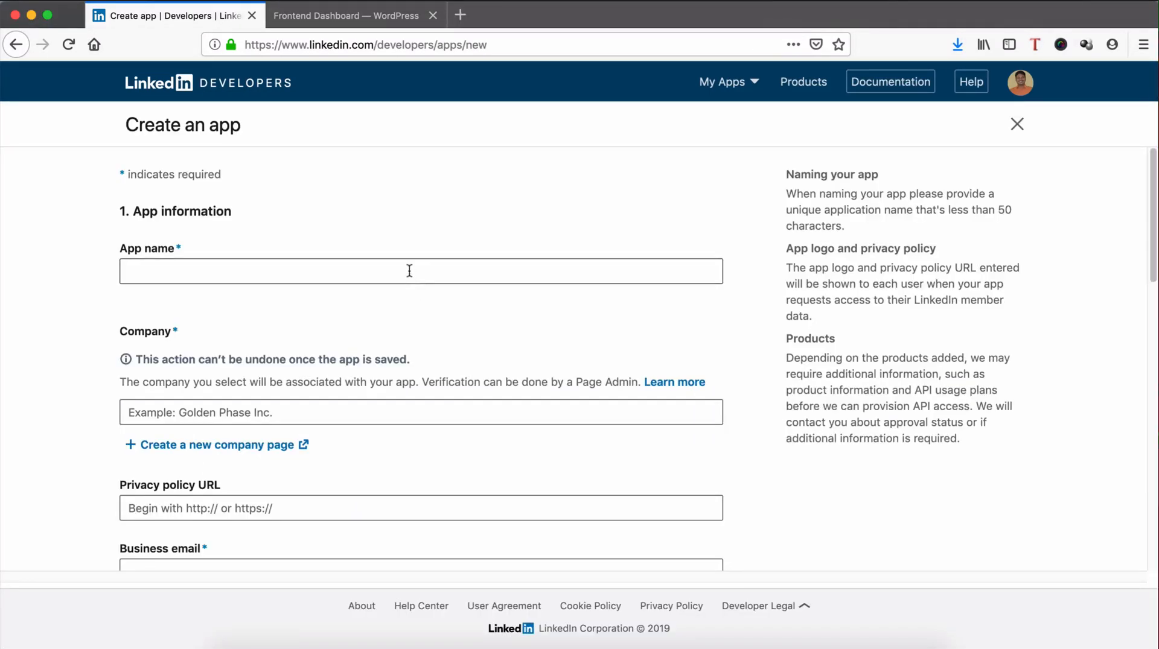
click(420, 272)
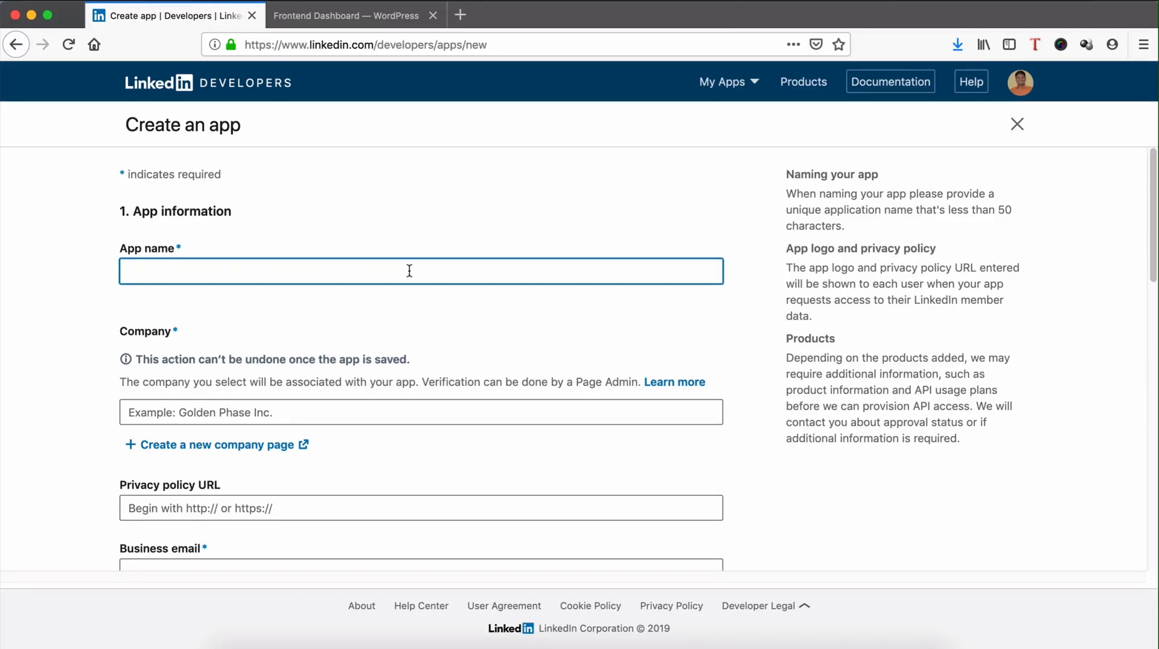
text(Testing Soc)
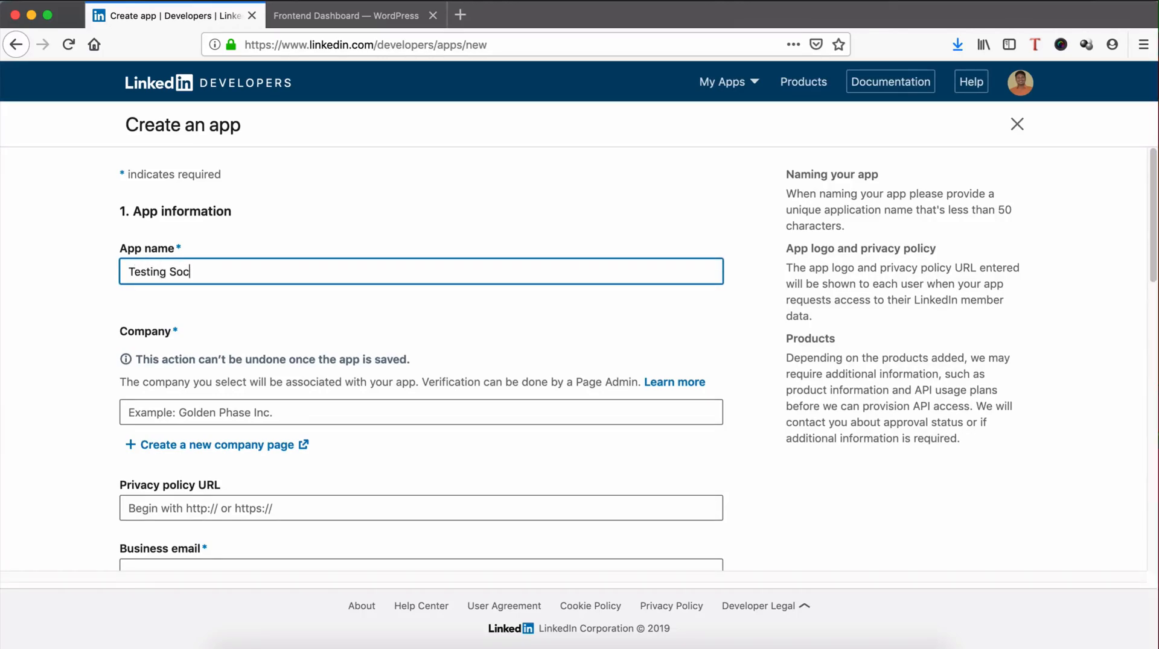
text(ial Connect)
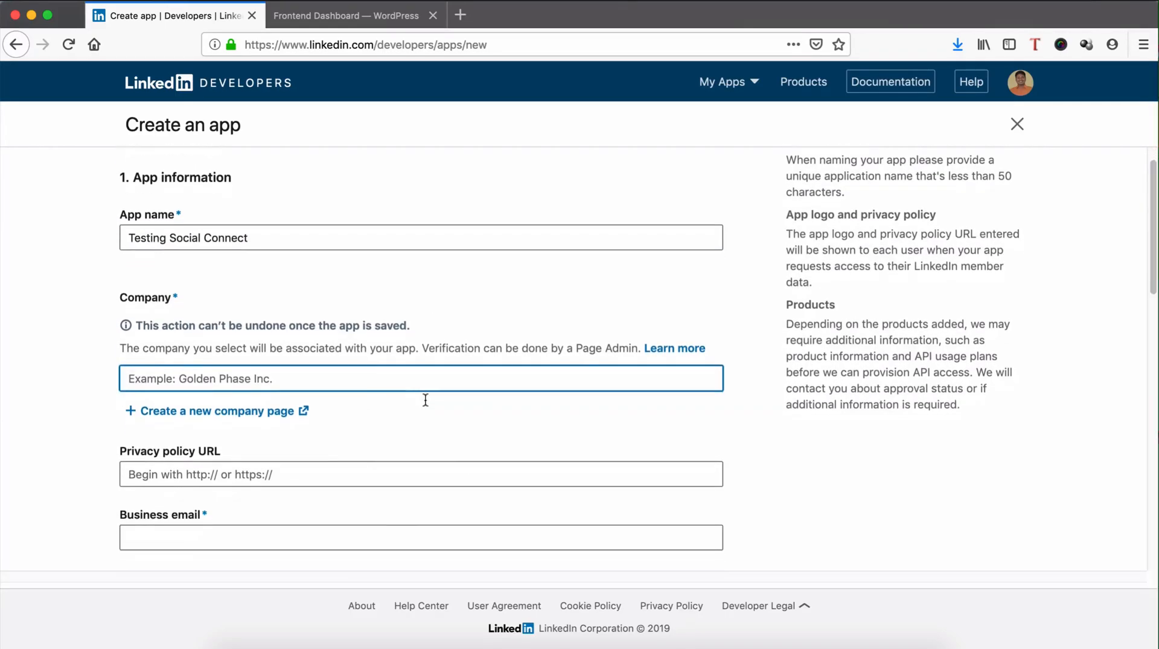
Associate the app with the Buffercode company page.
scroll(down, 3)
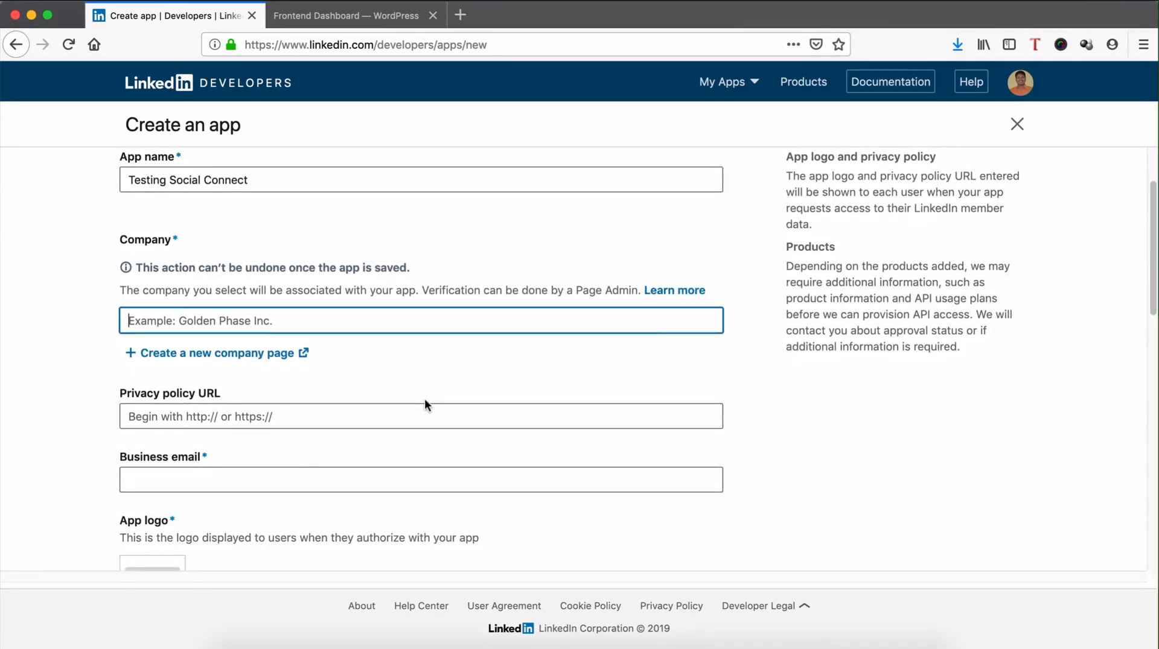
text(B)
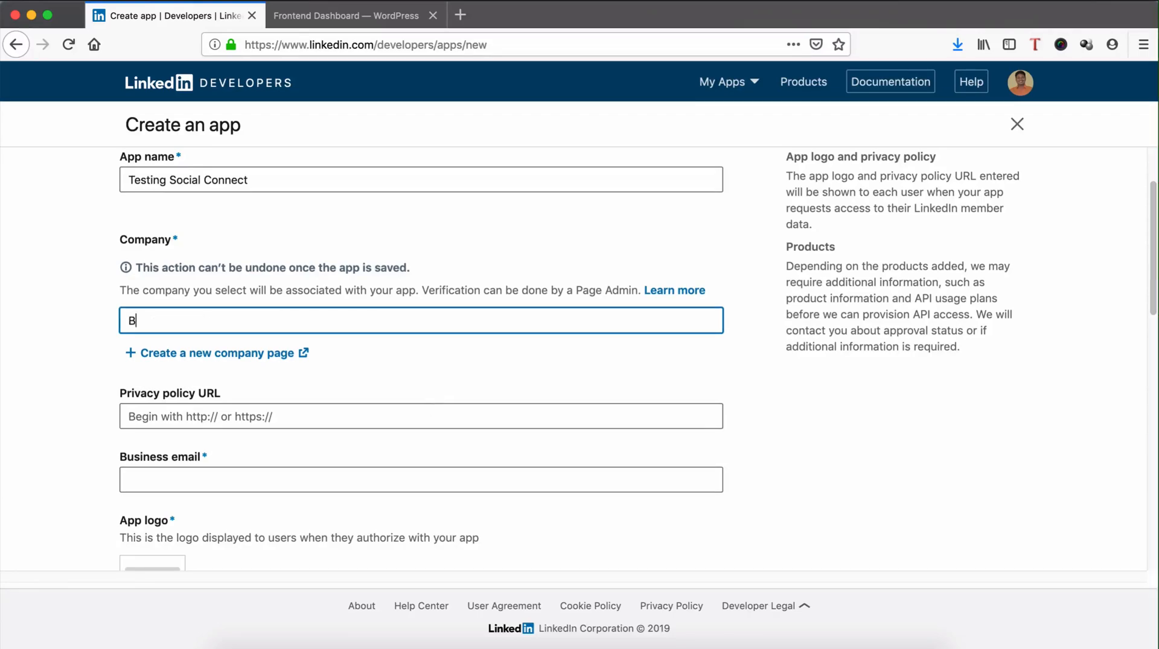
text(ufferc)
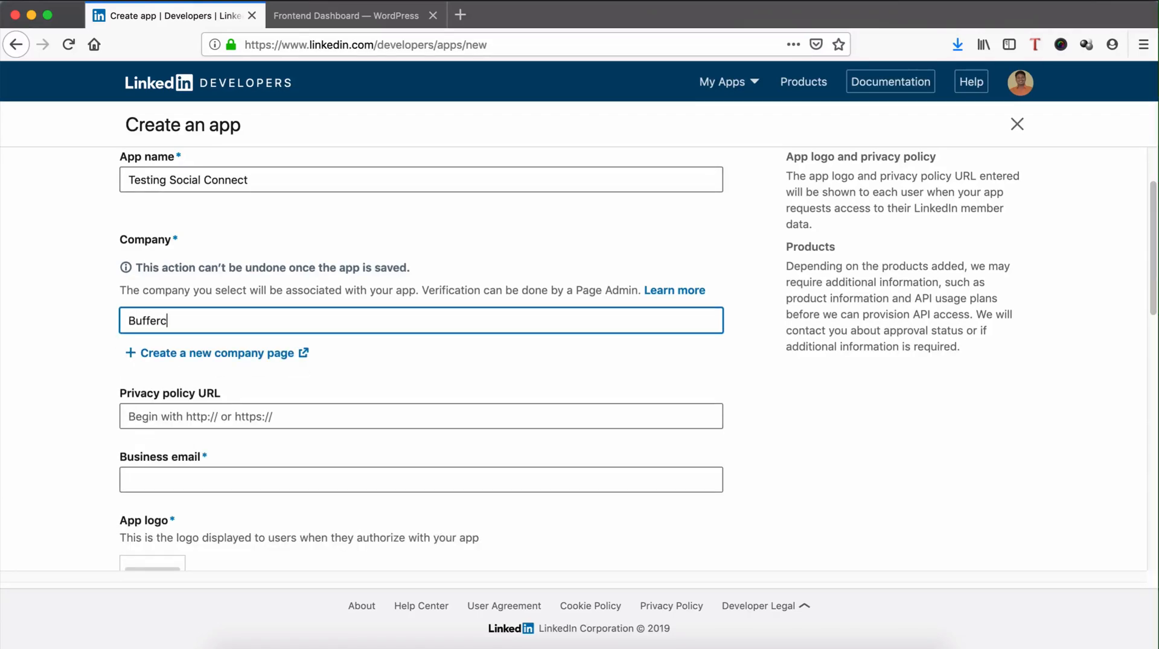
text(ode)
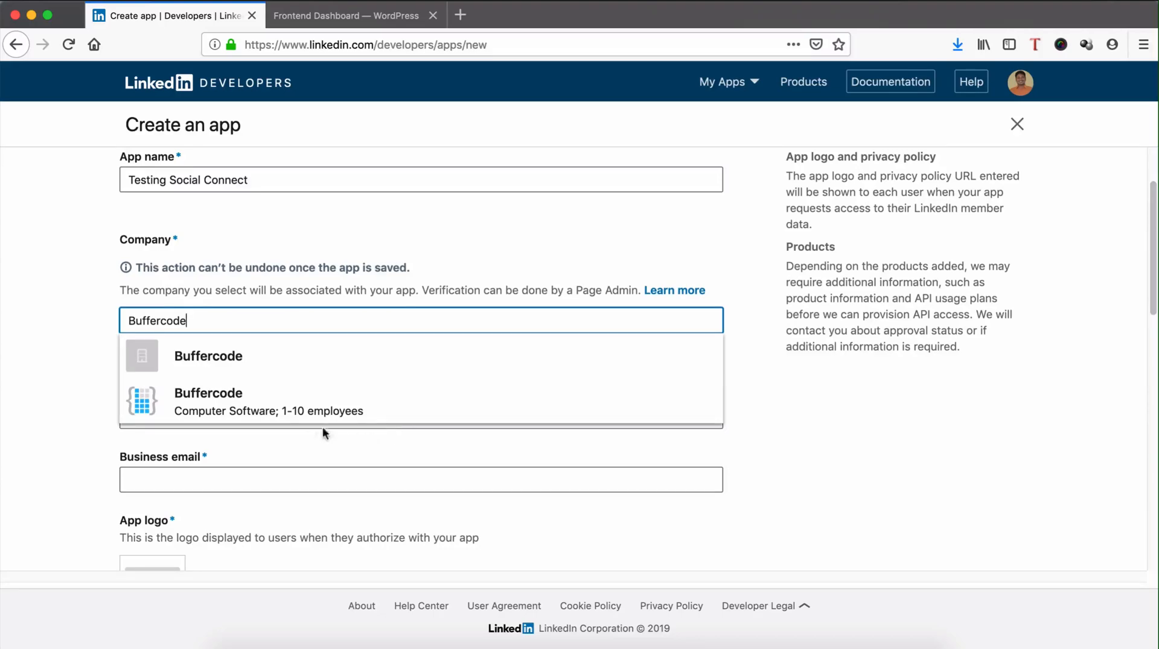
click(208, 402)
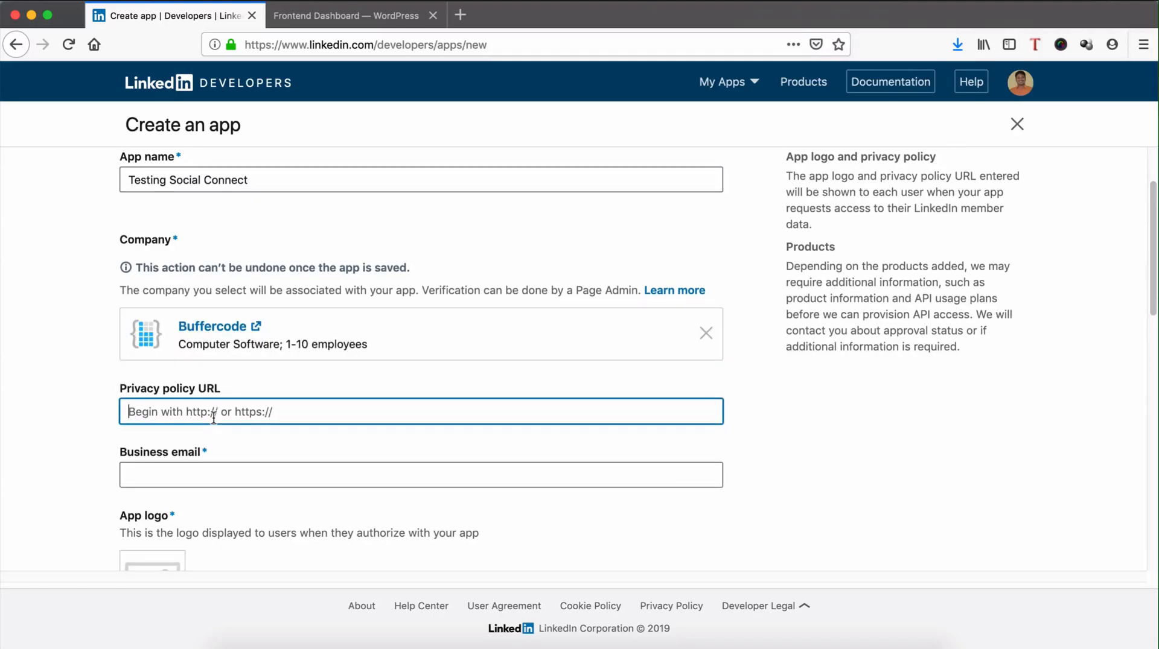
Fill in the app's privacy policy URL and business support email.
text(https://buffercode.com/)
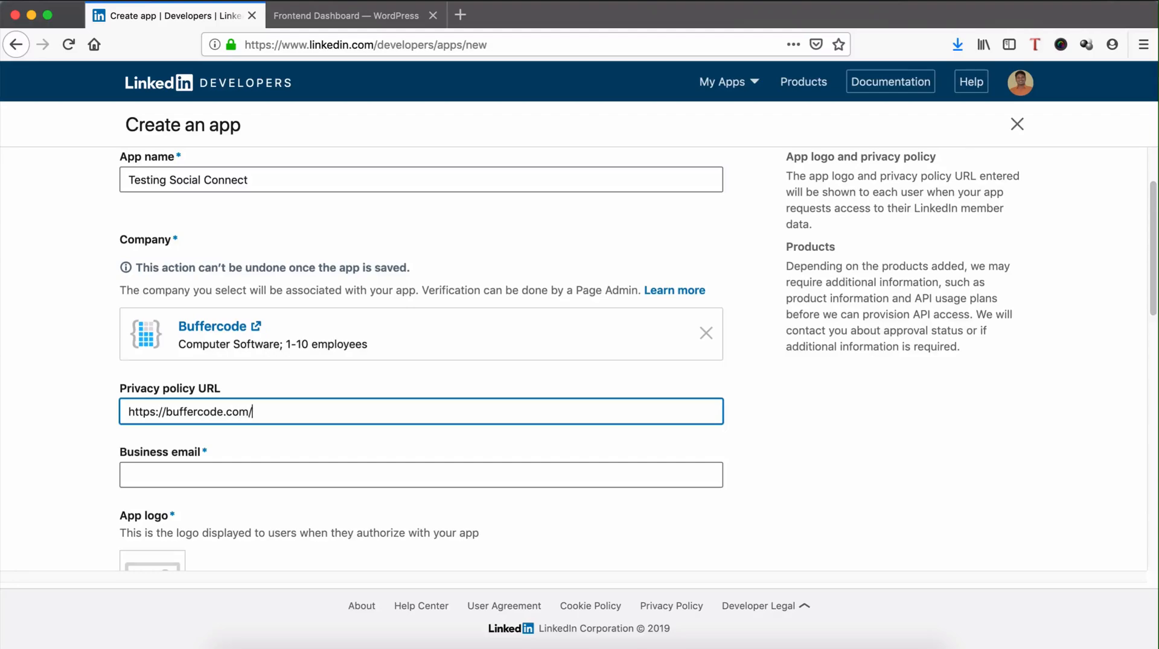
text(privacy)
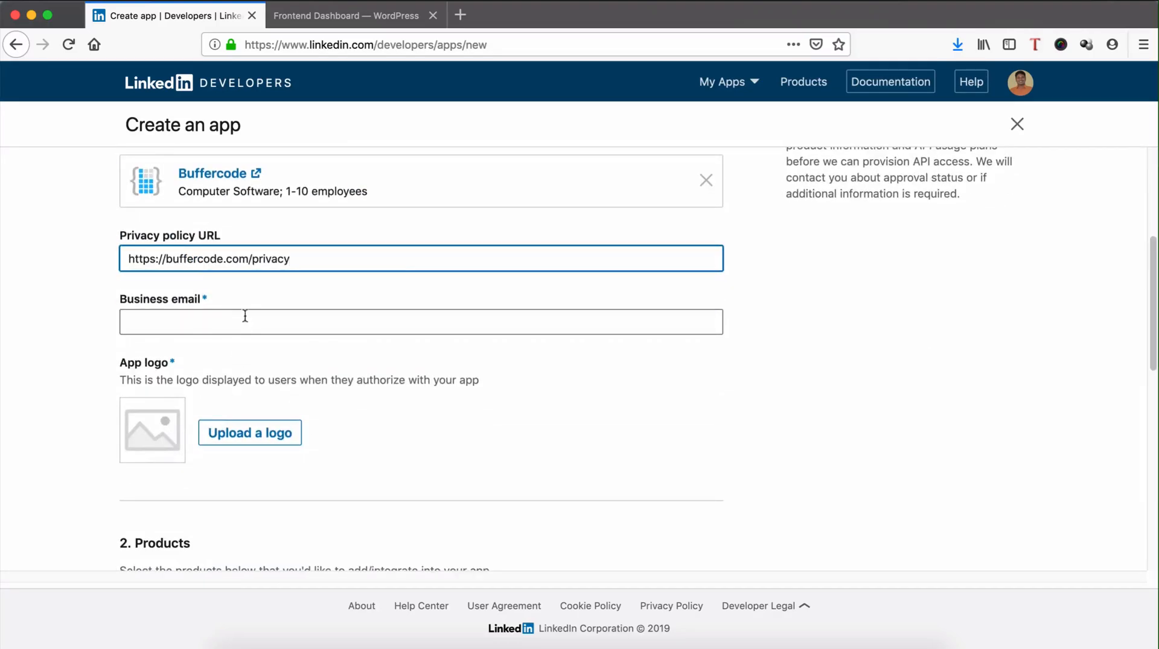
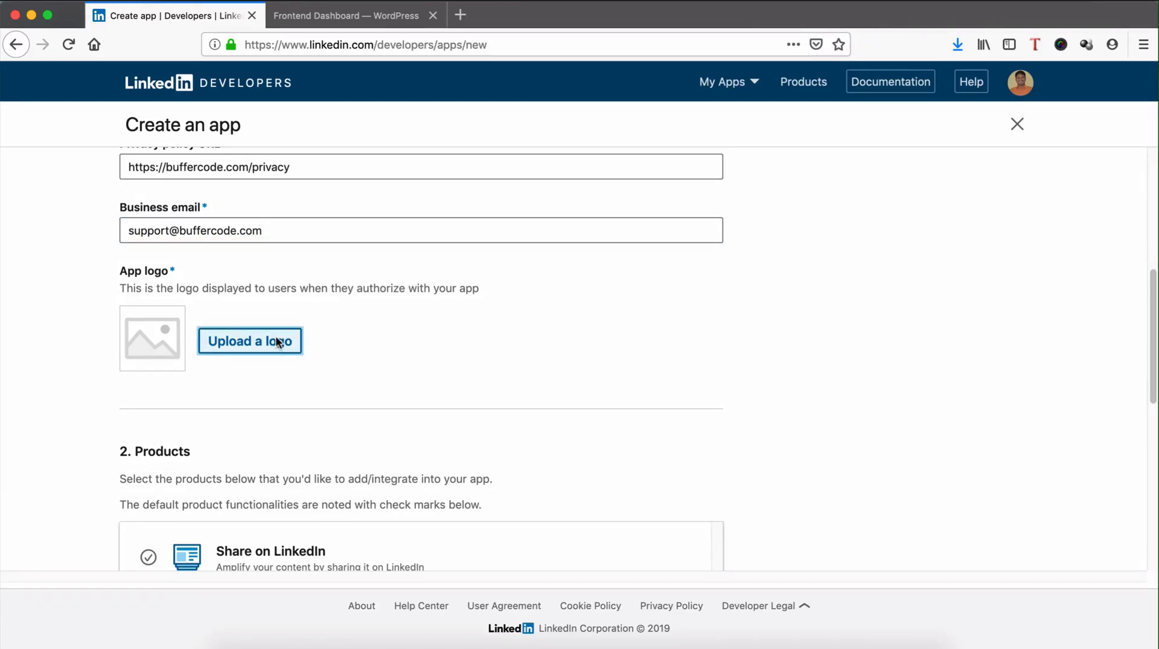
Browse to the buffercode_logo folder and choose a Buffercode logo image for the app.
click(249, 340)
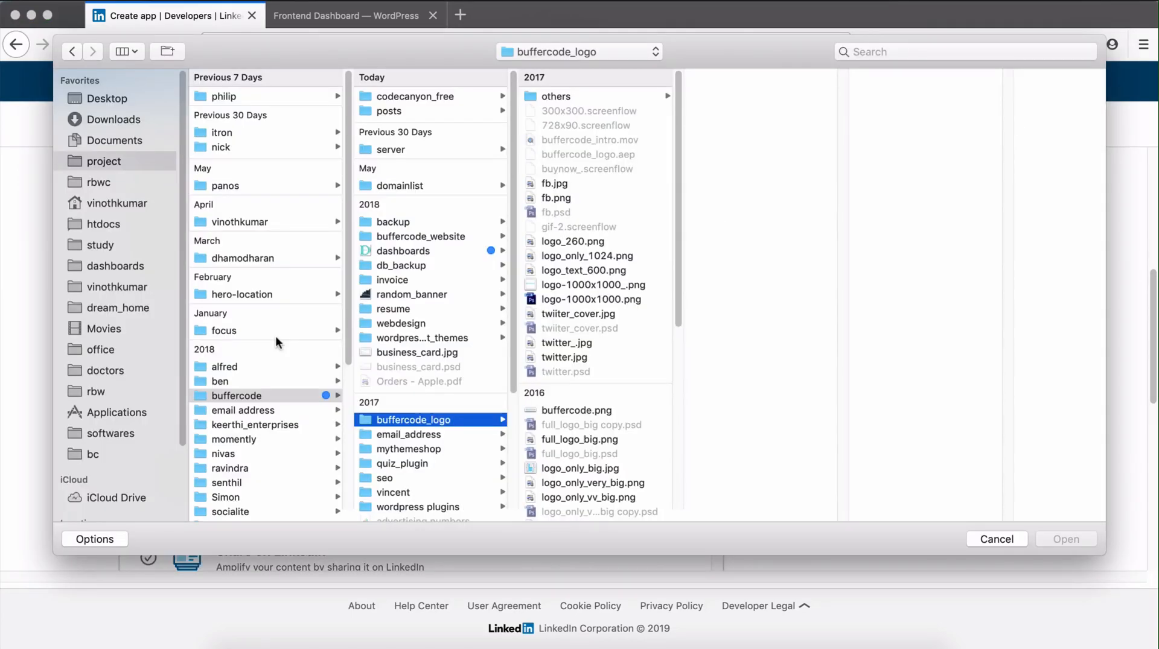
click(224, 331)
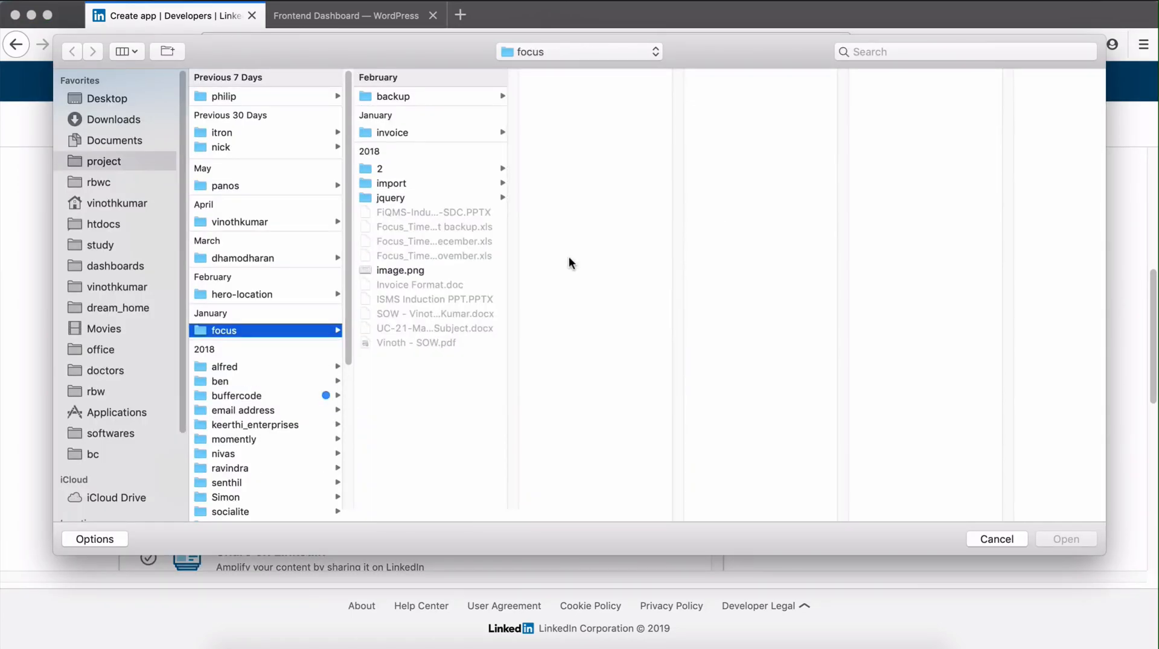
click(235, 395)
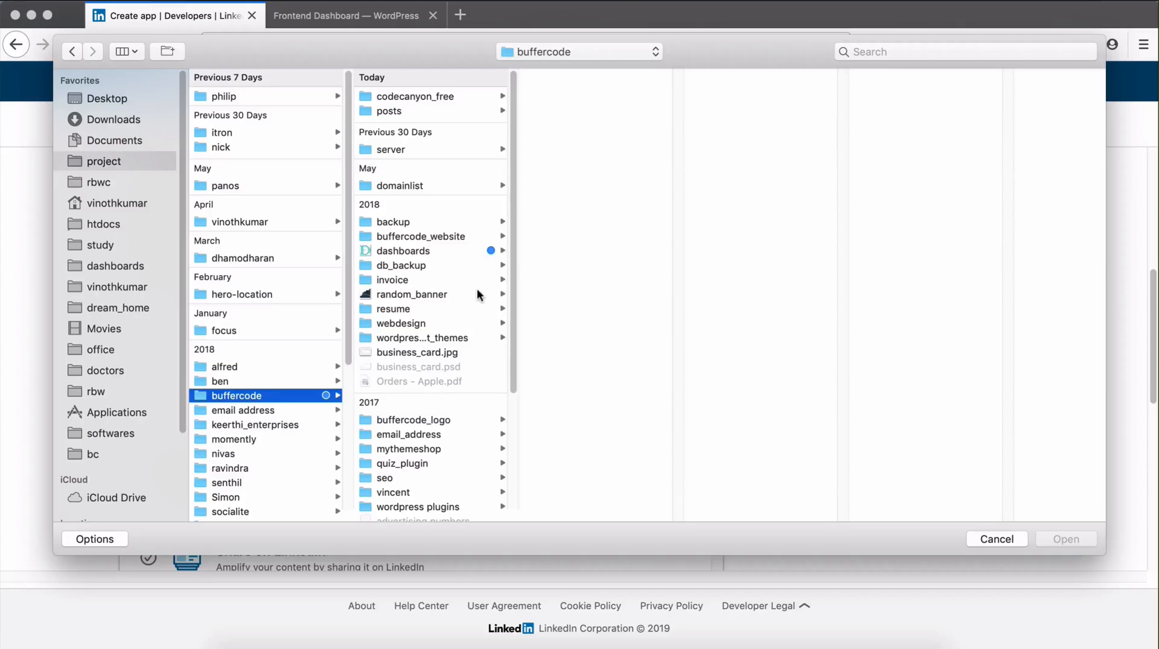
click(414, 421)
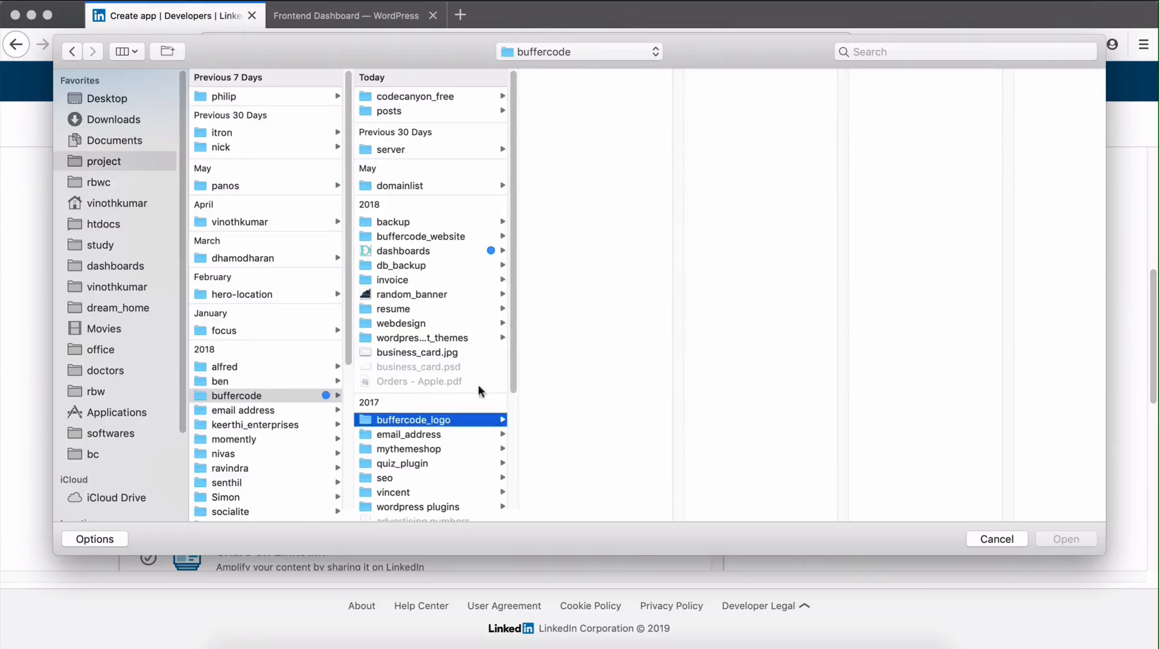
click(414, 420)
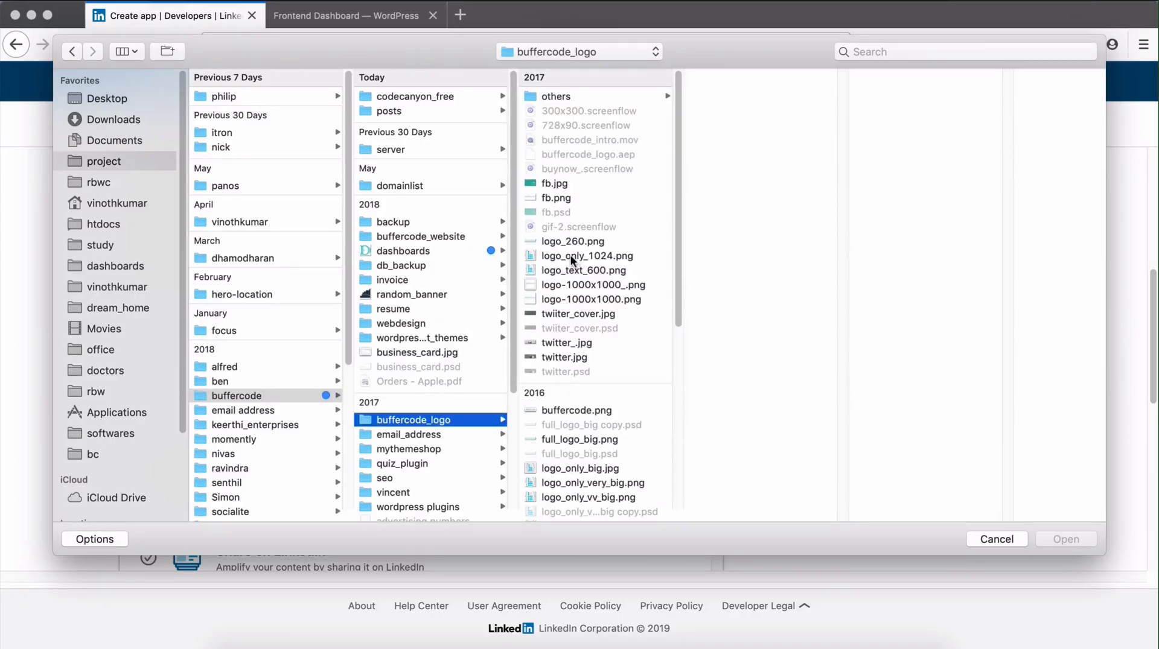
click(587, 256)
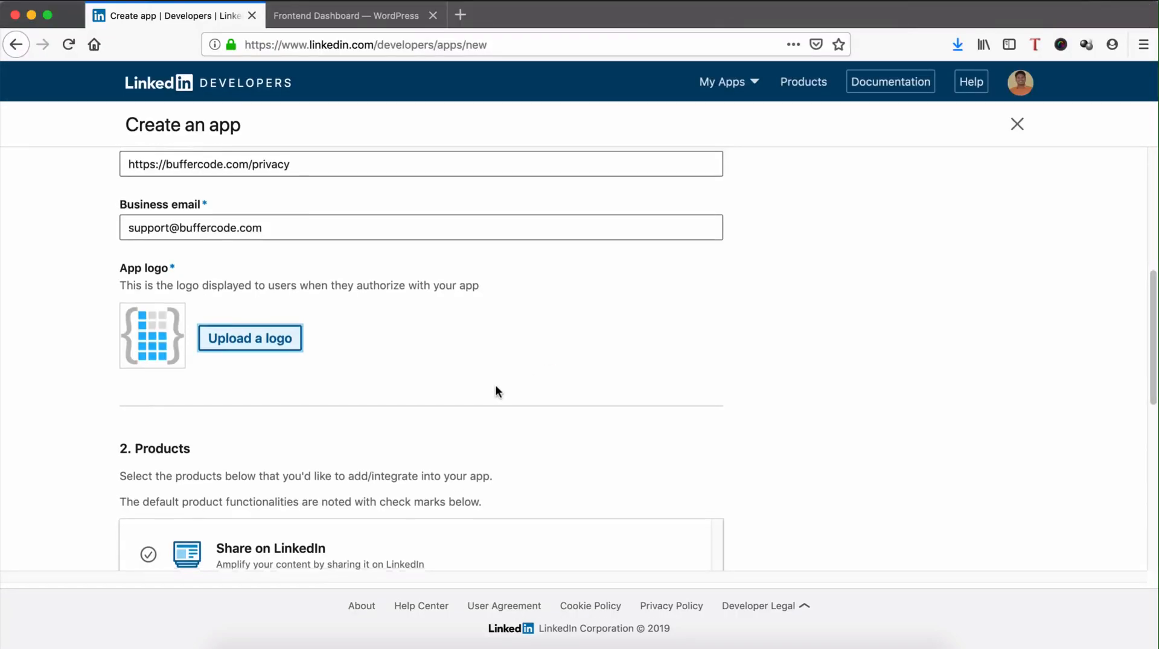
Agree to the API terms of use and create the Testing Social Connect app.
scroll(down, 3)
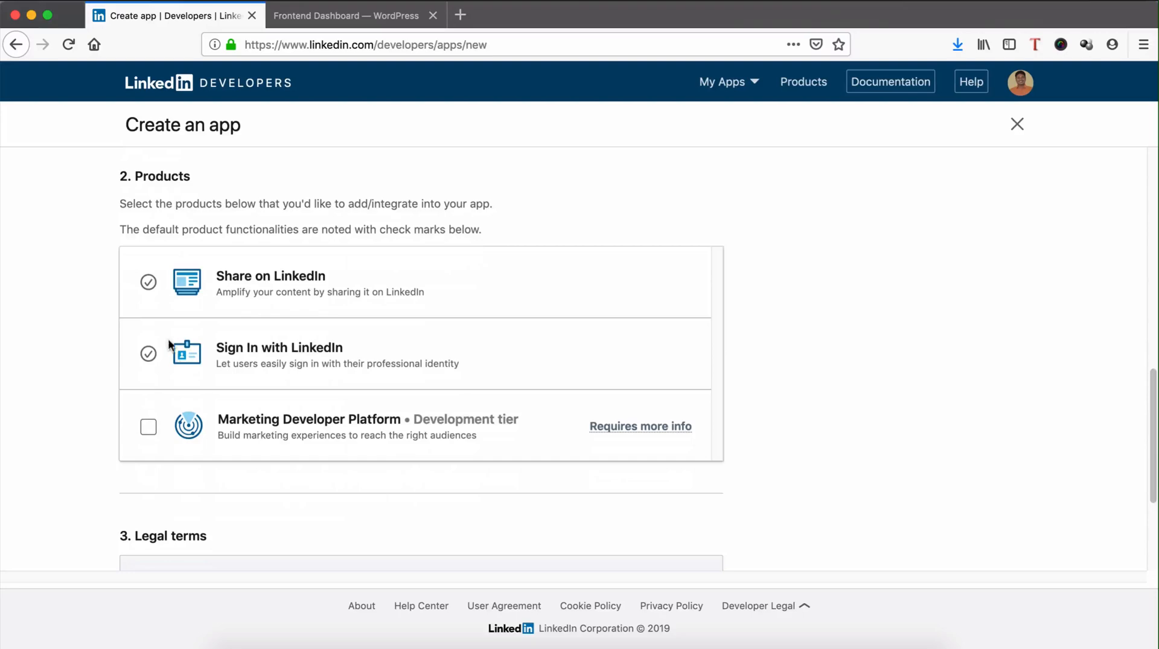
scroll(down, 3)
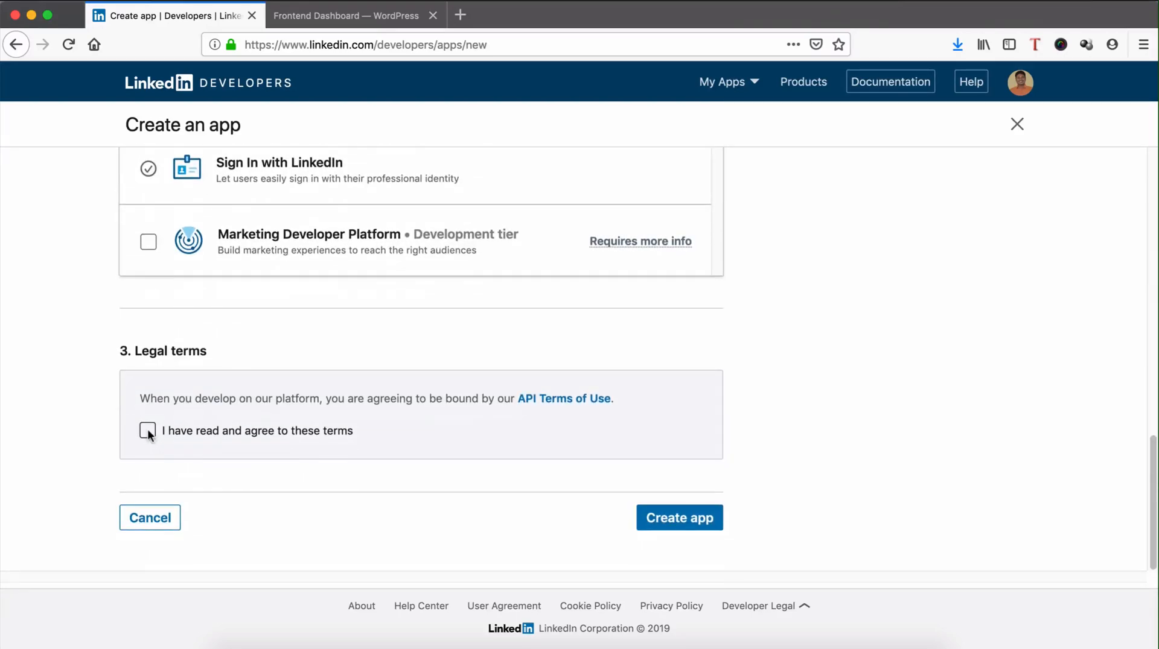
click(147, 431)
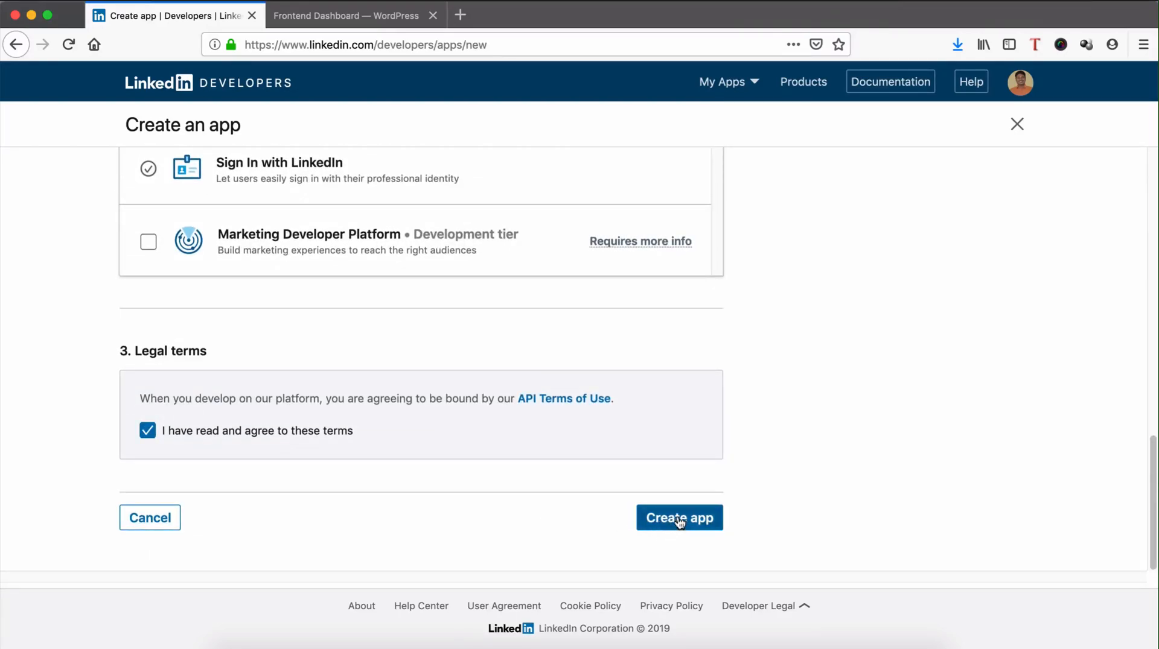
click(678, 517)
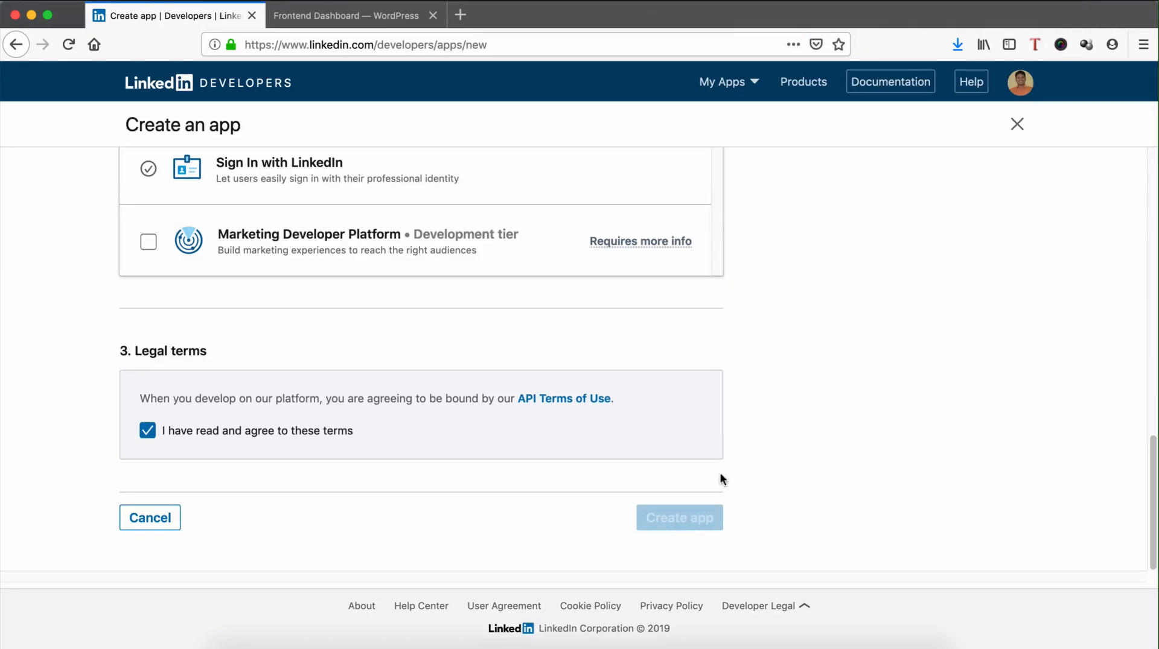
click(679, 517)
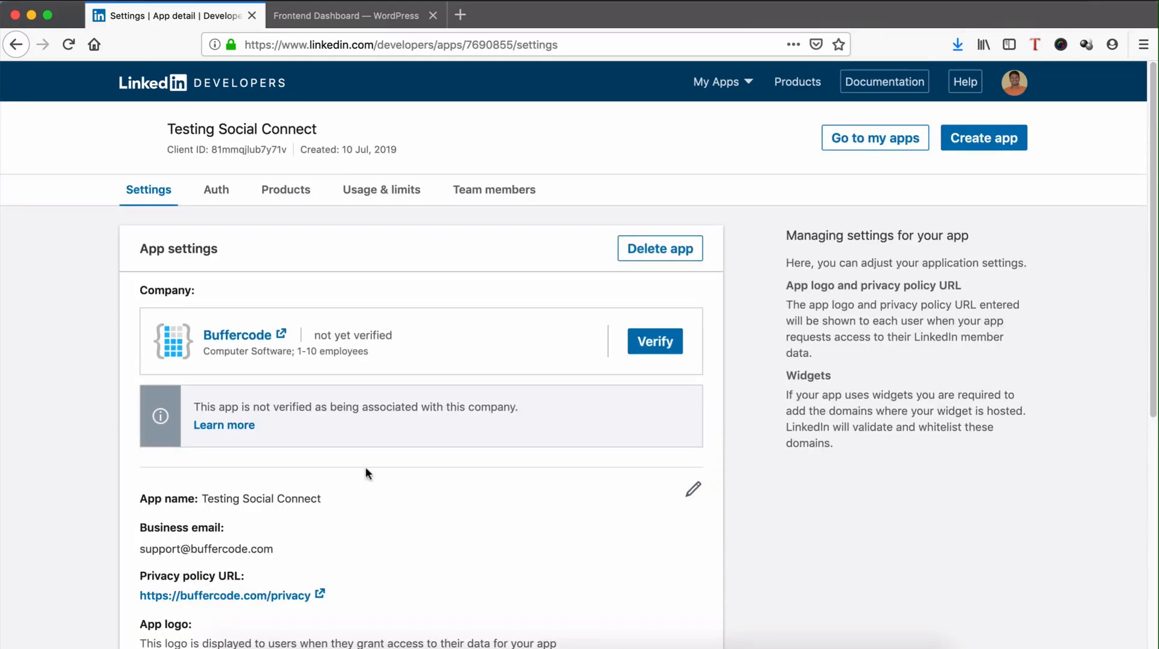
mouse_move(438, 369)
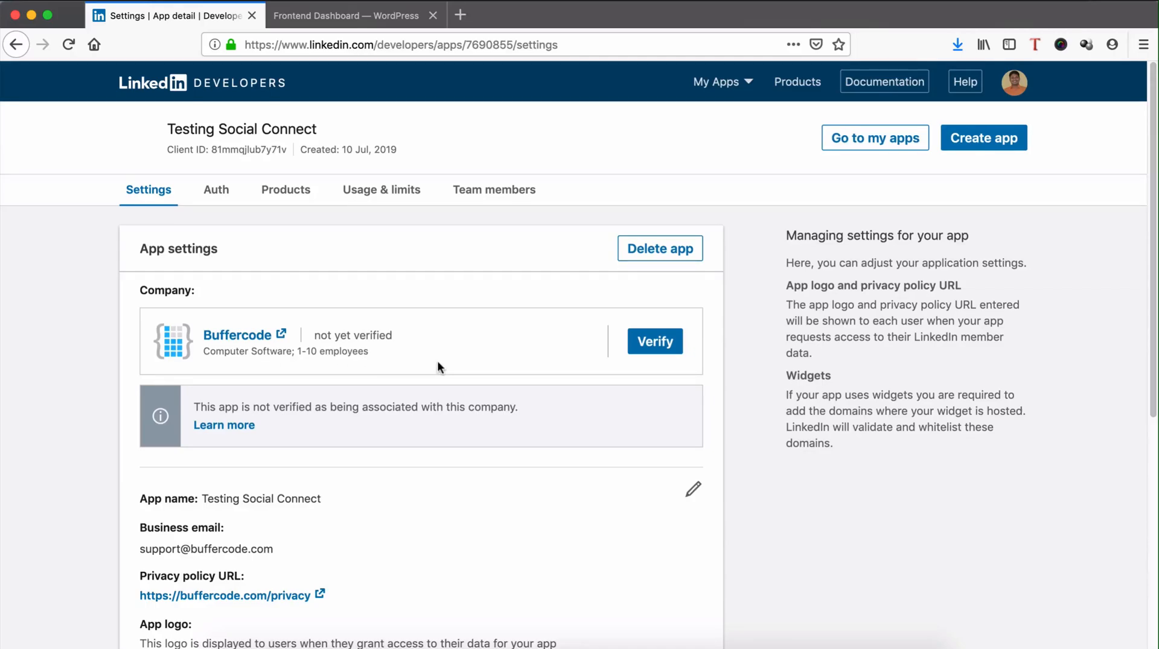
Start verifying the app's association with the Buffercode company page.
scroll(down, 3)
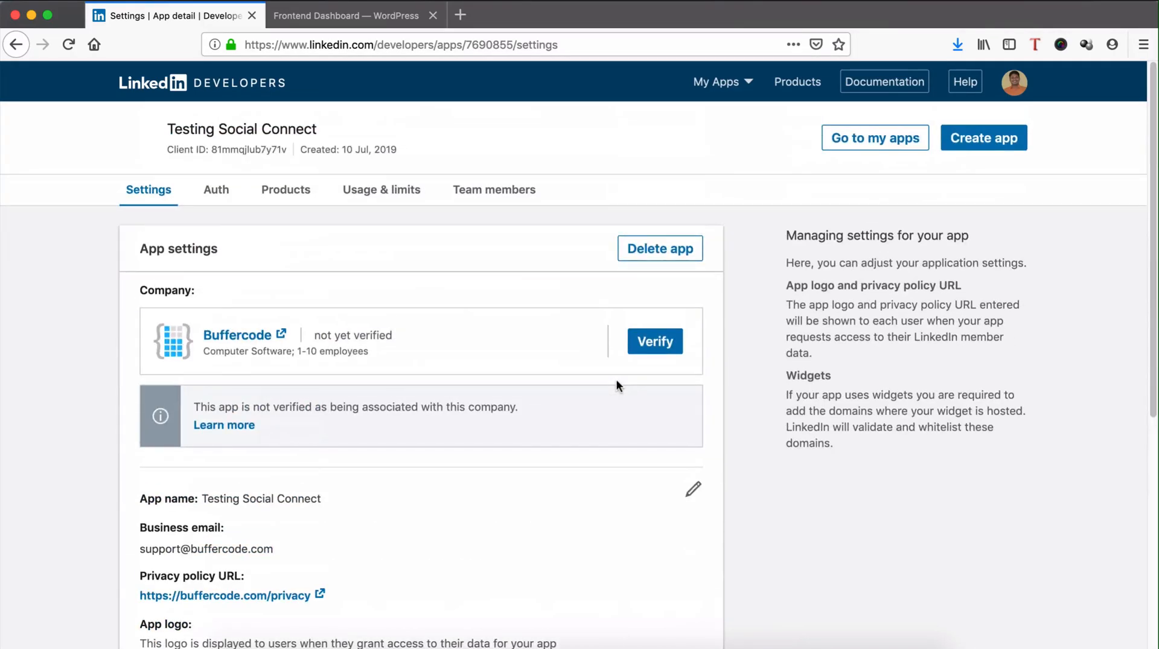
click(654, 341)
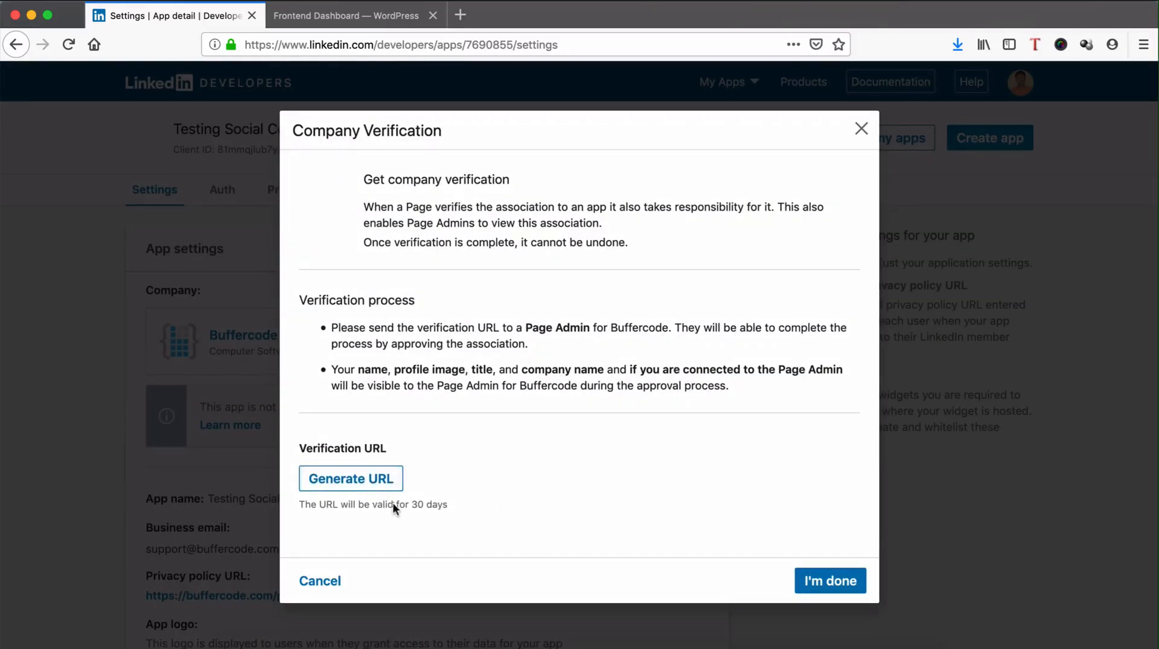
mouse_move(726, 585)
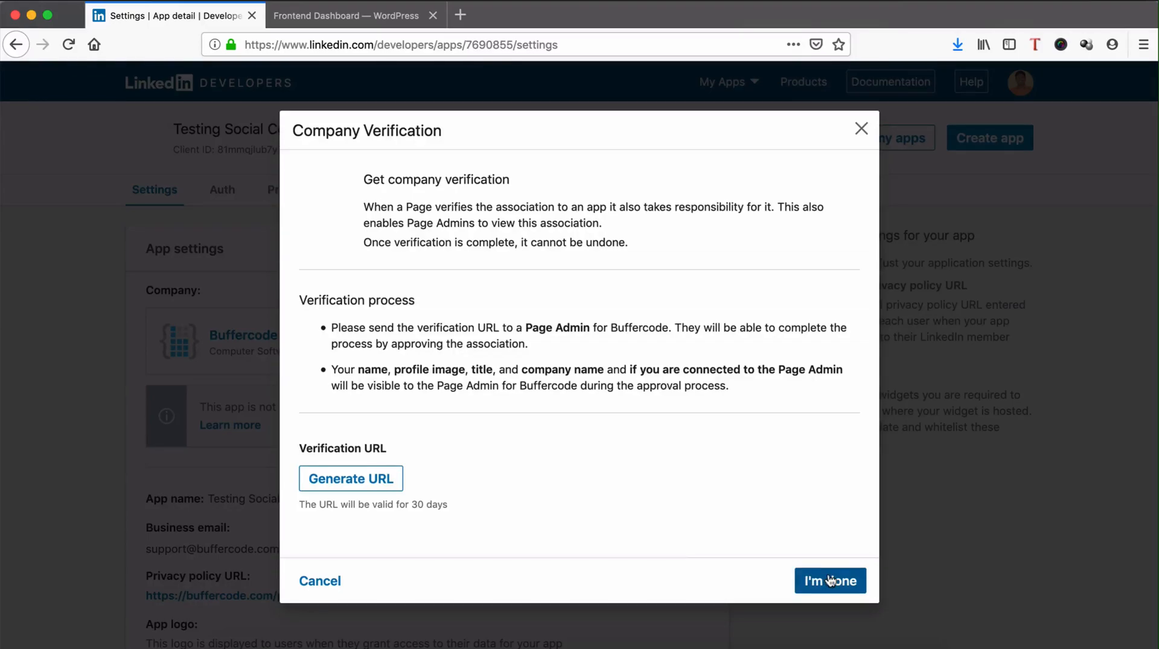
Finish the Buffercode company verification request with 'I'm done'.
click(350, 479)
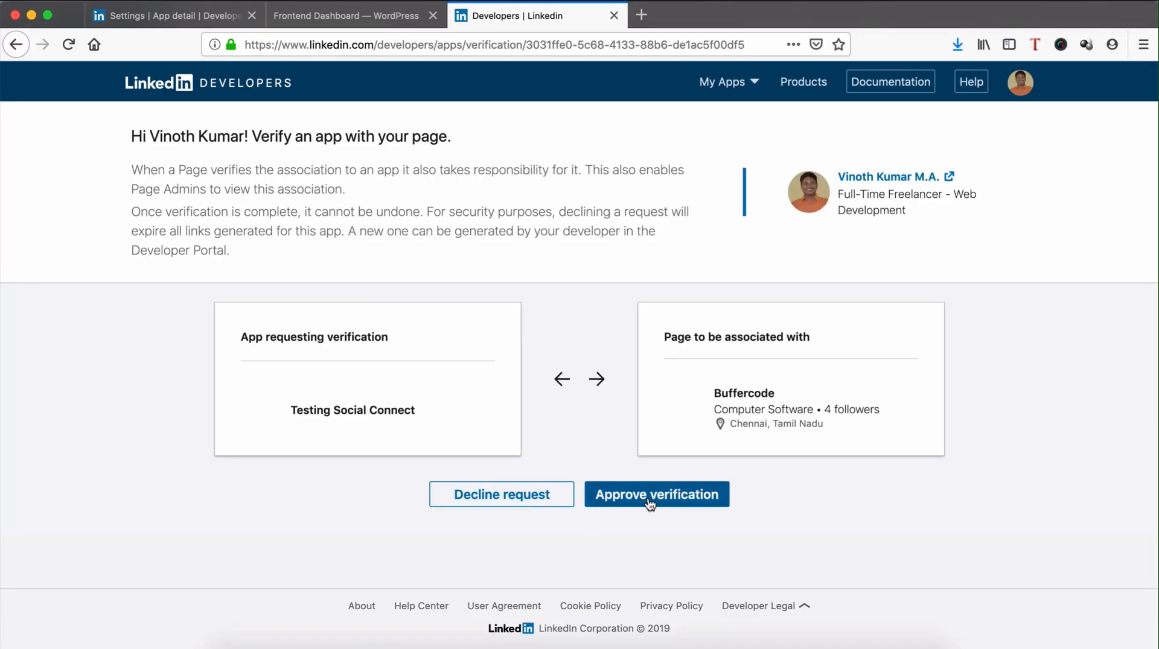
Approve the verification linking Testing Social Connect with Buffercode.
click(656, 494)
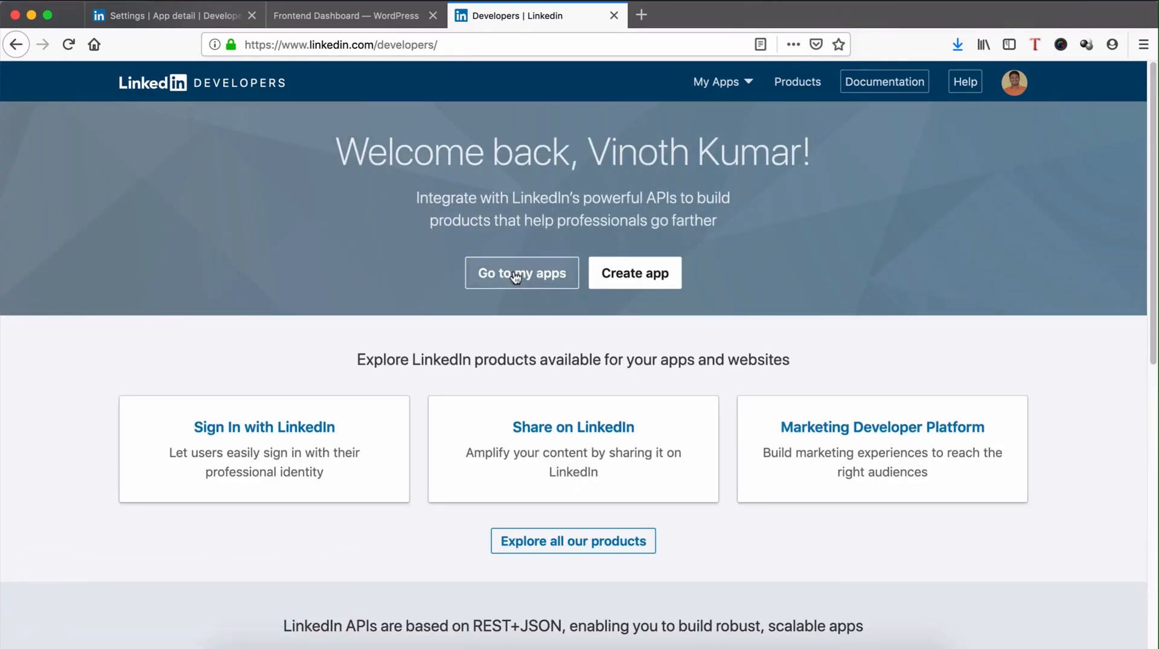
Go to My apps and reopen the Testing Social Connect app settings.
click(521, 273)
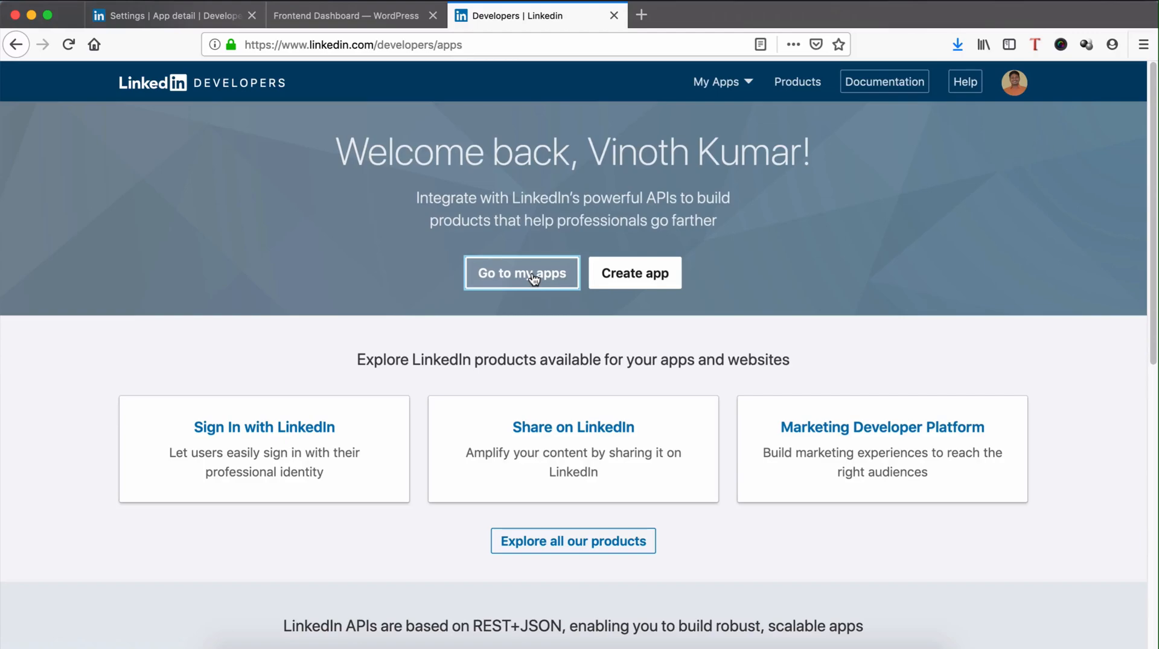
click(521, 272)
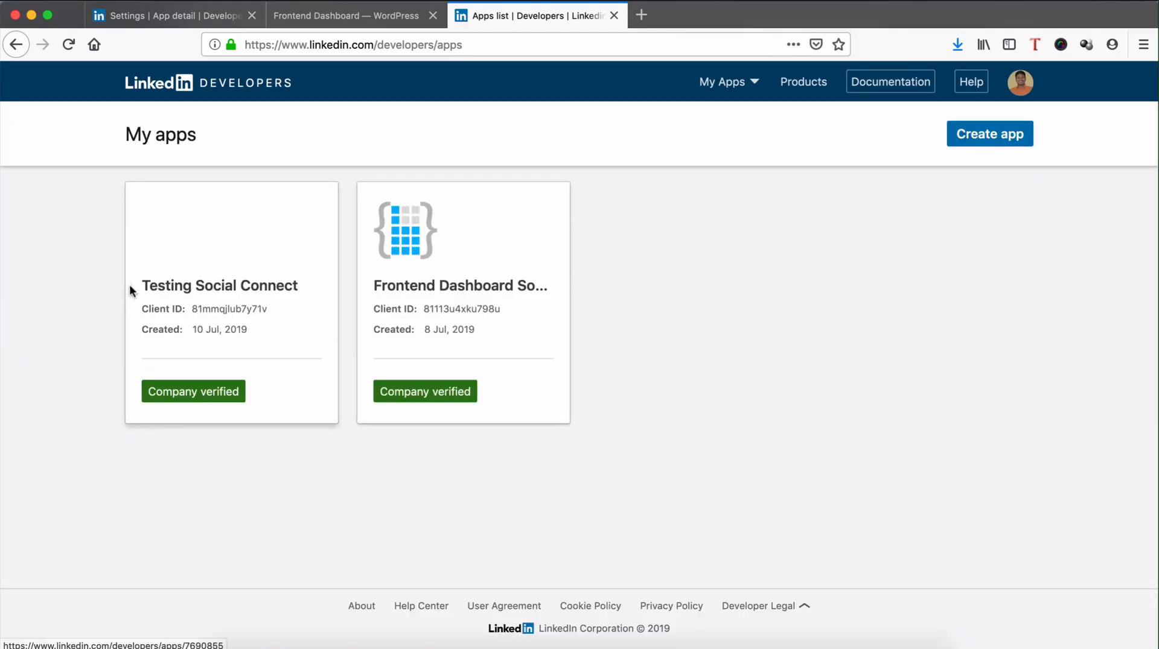
click(218, 286)
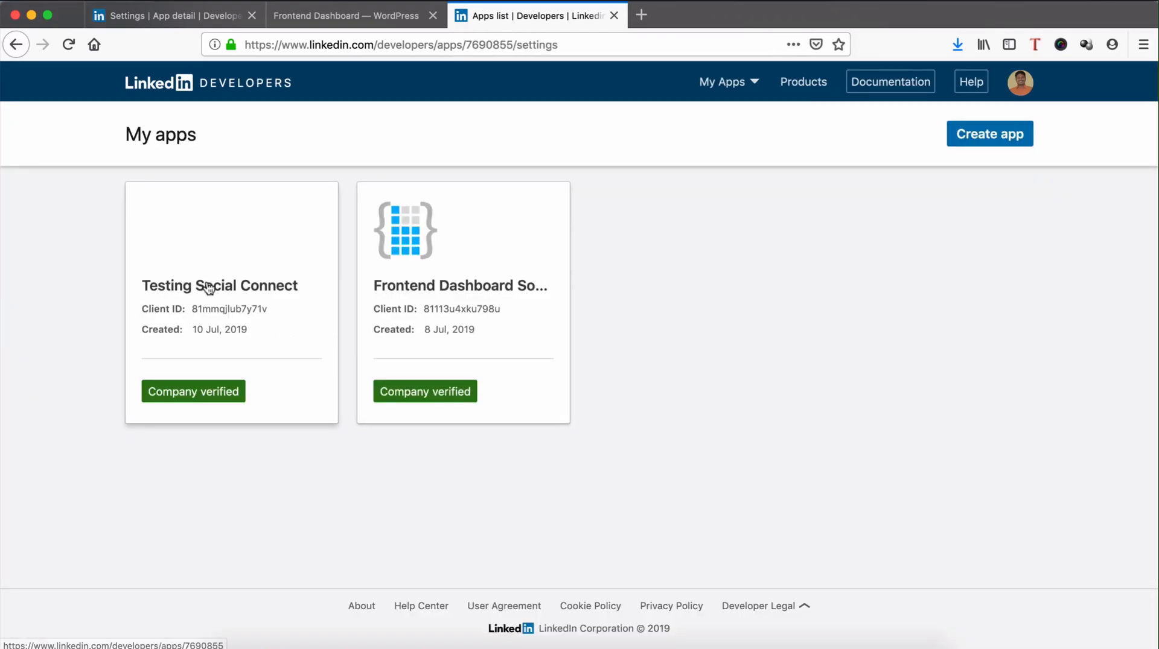
click(218, 286)
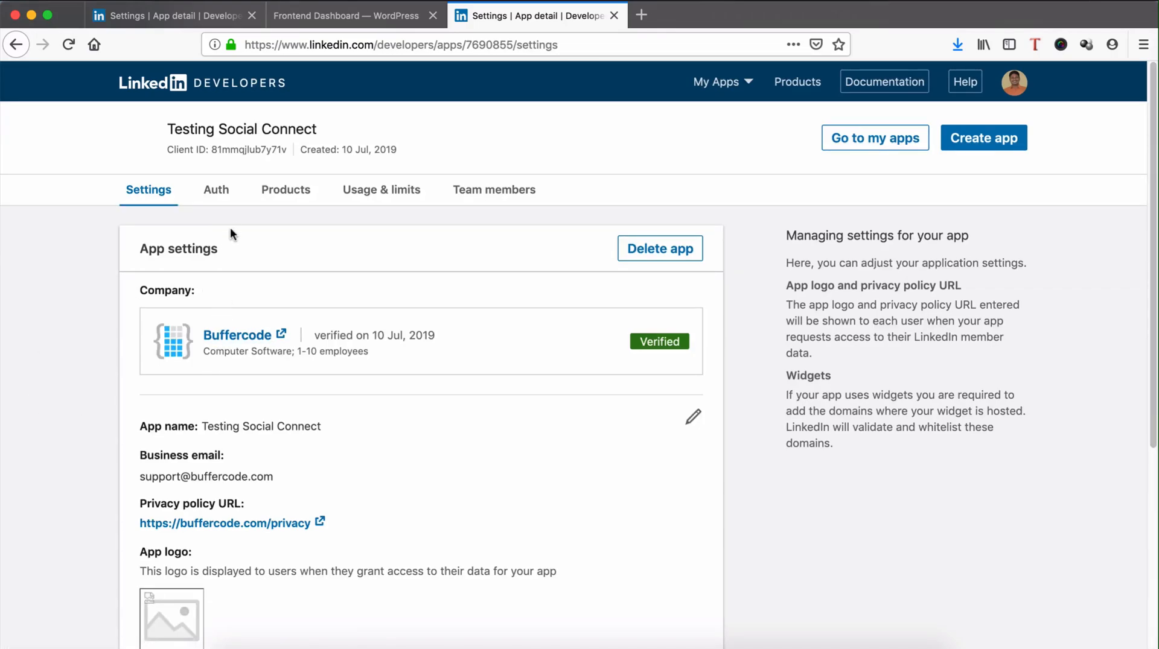
Copy the app's Client ID 81mmqjlub7y71v into WordPress's LinkedIn App ID field.
click(216, 189)
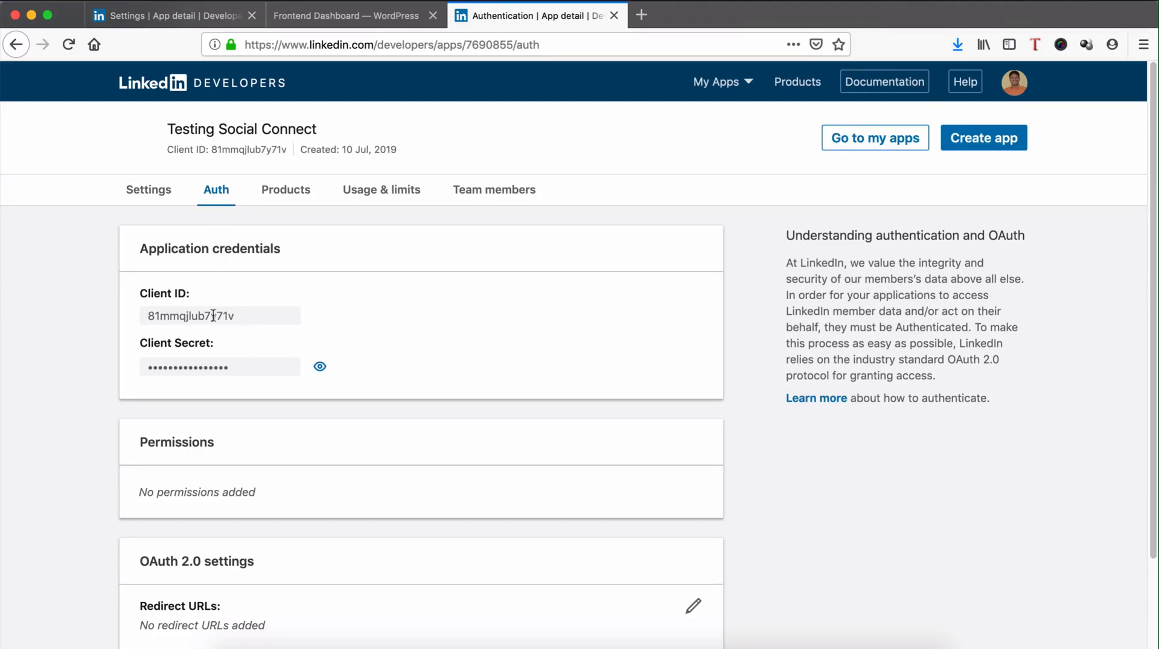
triple_click(220, 315)
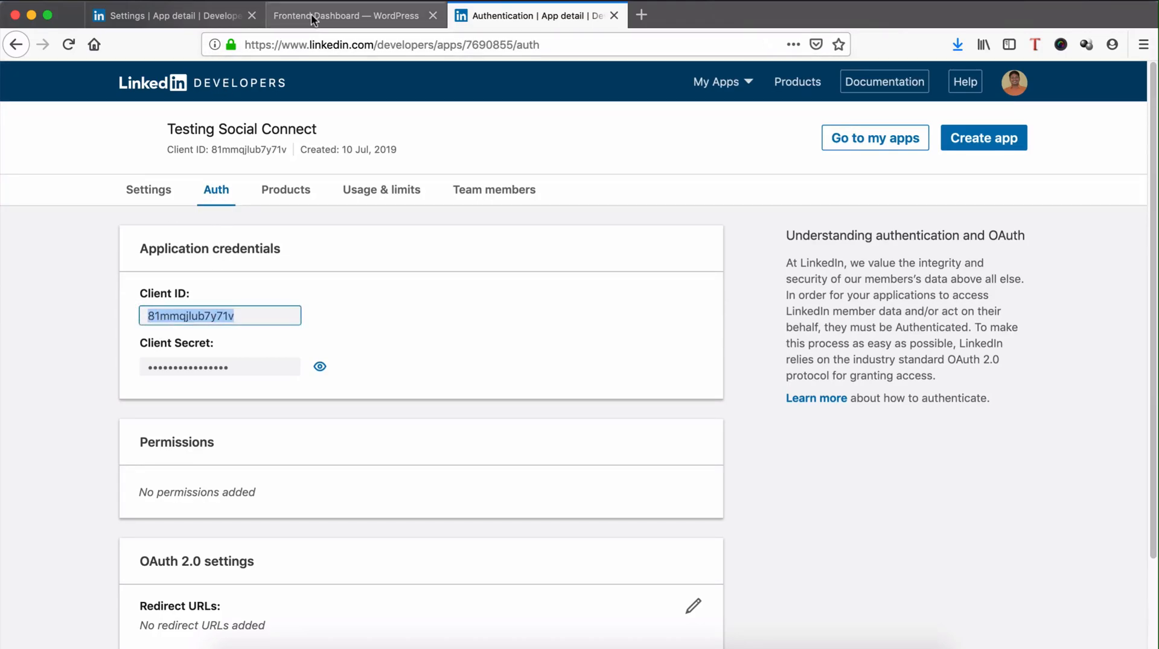
click(348, 16)
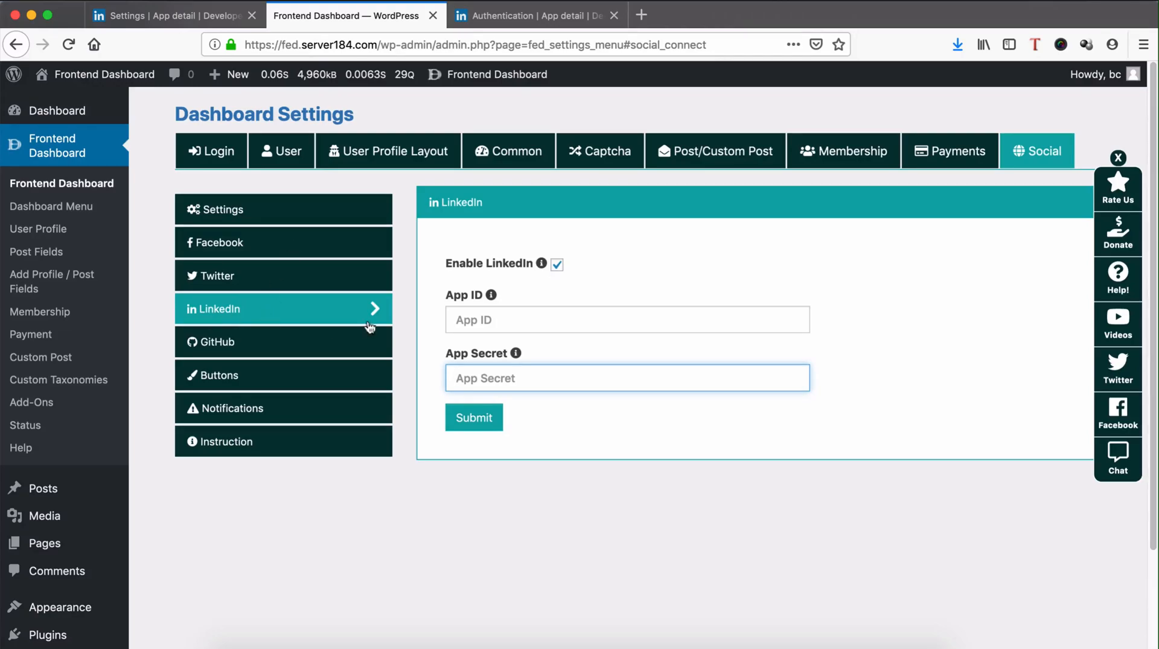
text(81mmqjlub7y71v)
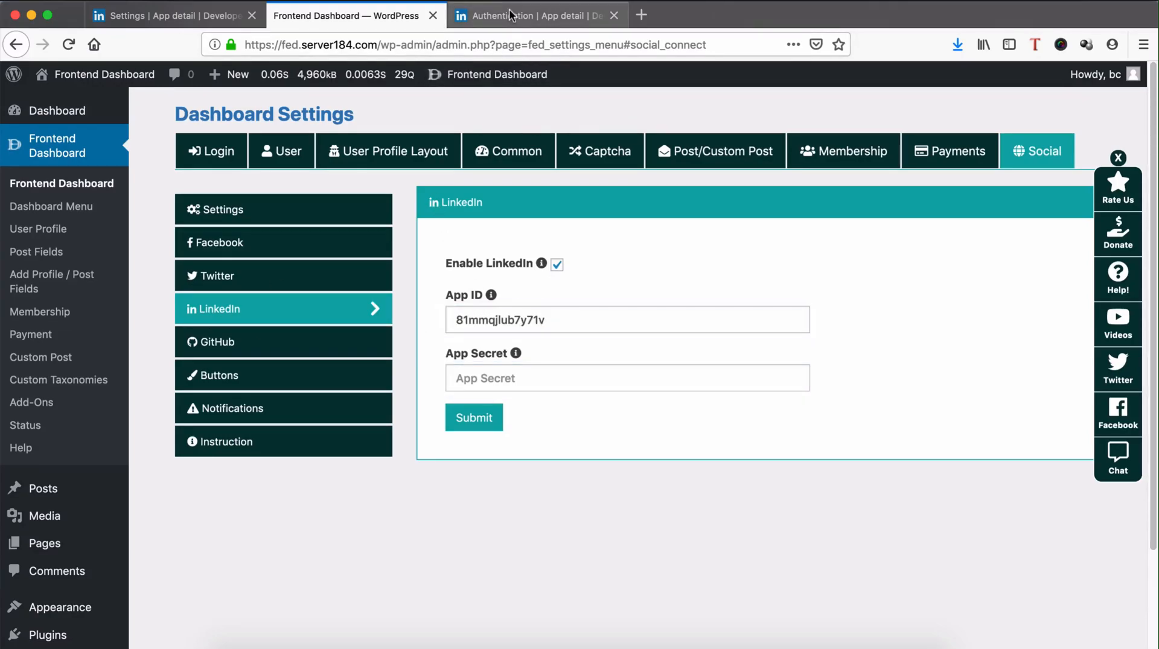
Select the Client Secret in LinkedIn's Auth tab for the WordPress App Secret field.
click(535, 15)
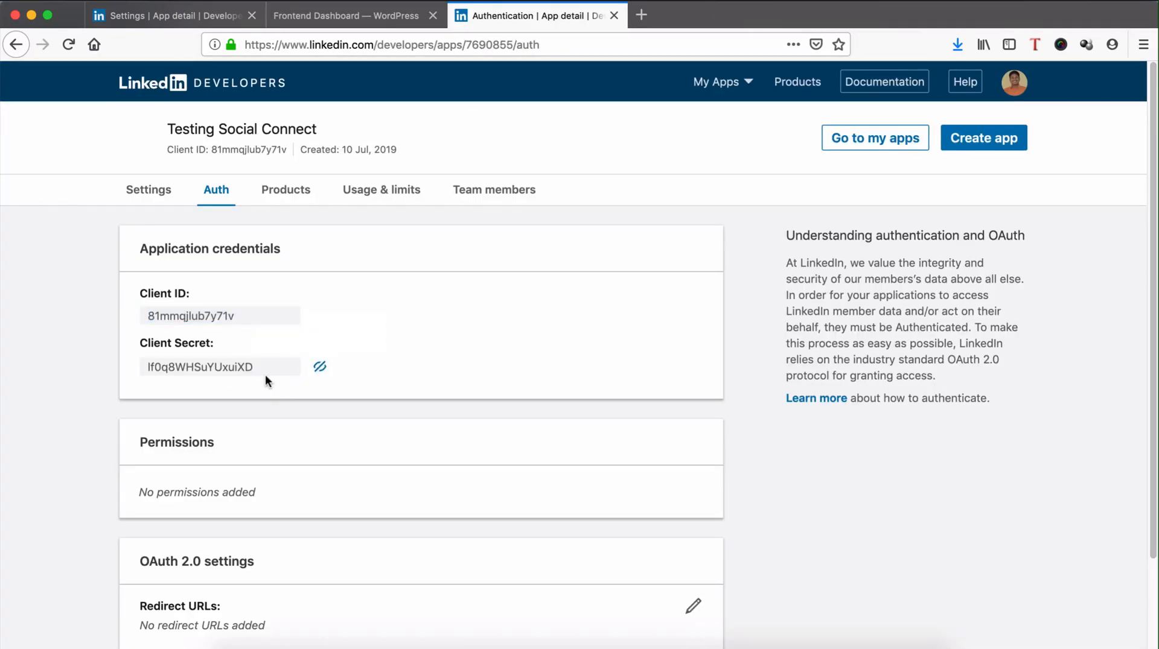
triple_click(219, 367)
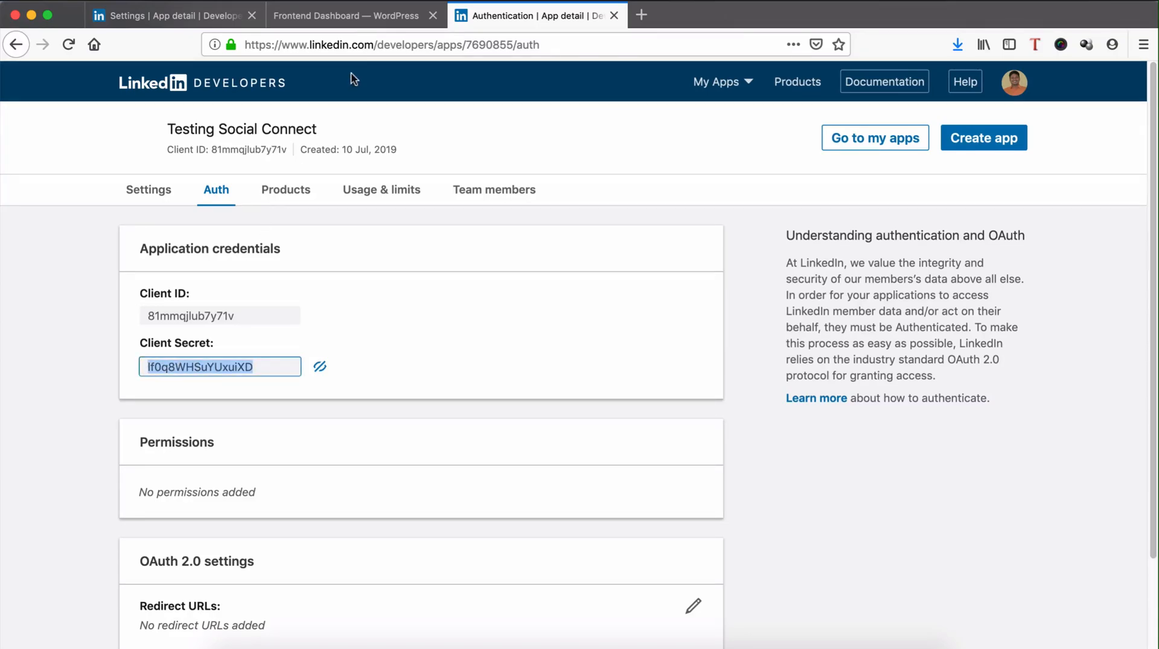
click(348, 16)
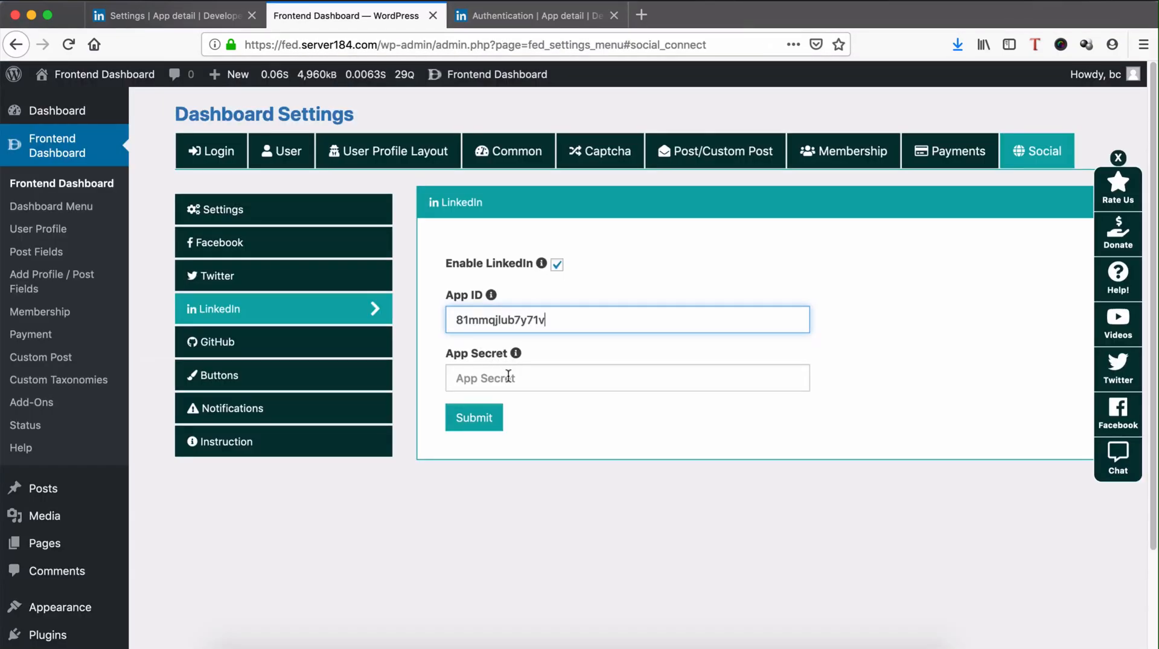
click(535, 16)
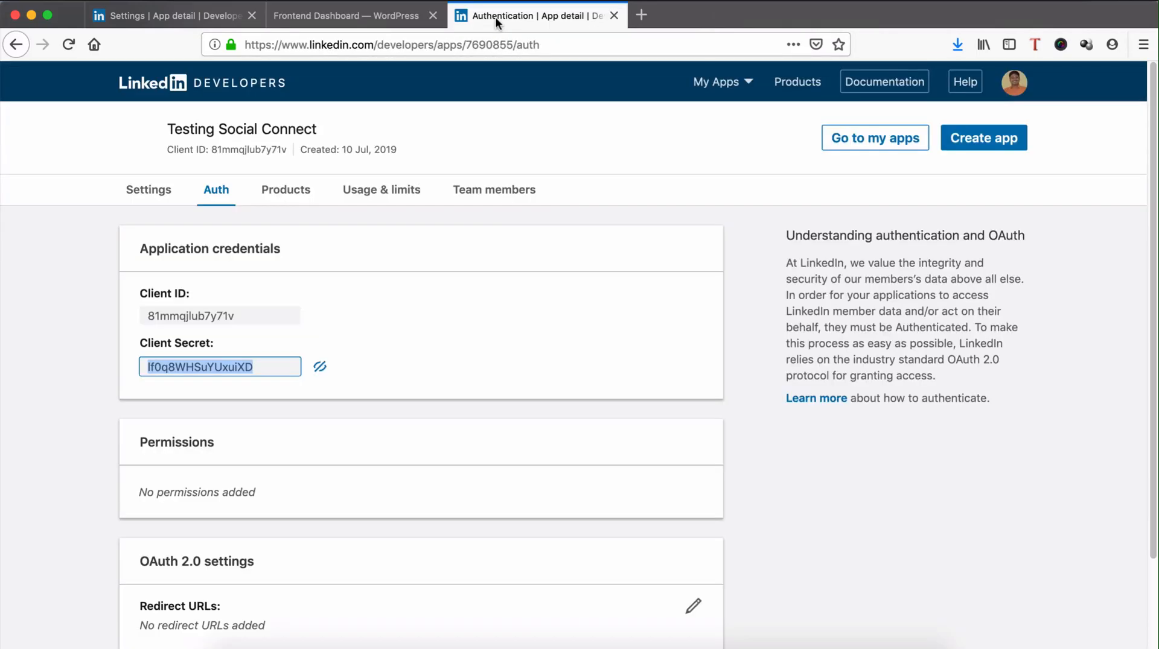
Add a redirect URL entry and copy the social-response URL from WordPress Social Settings.
scroll(down, 3)
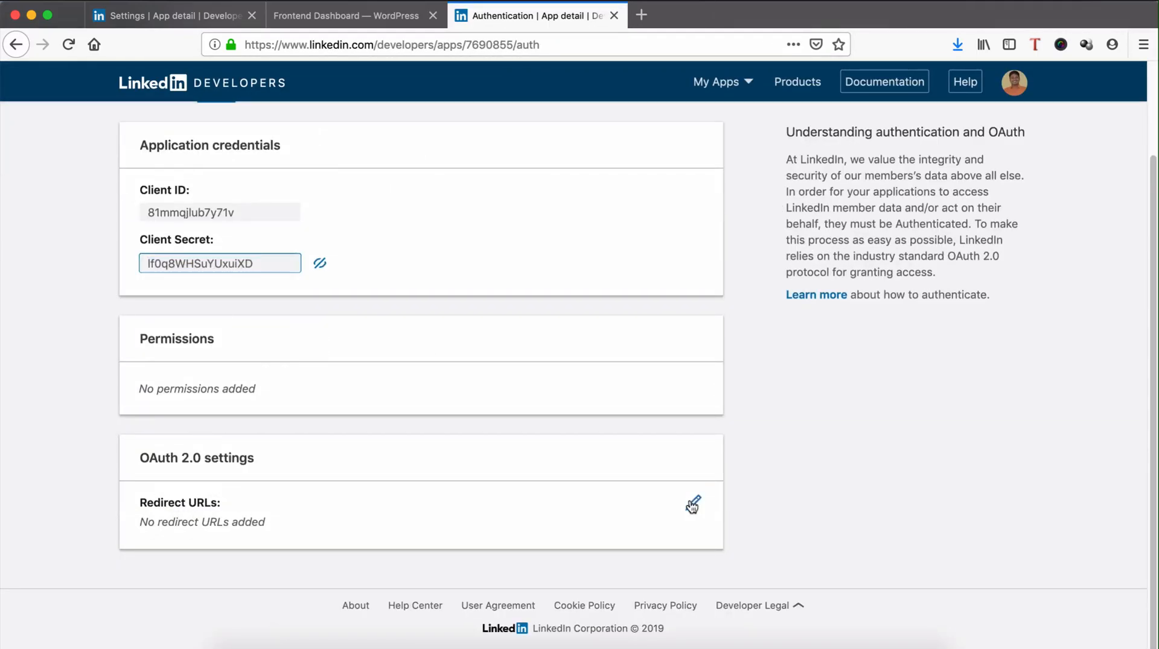
click(693, 503)
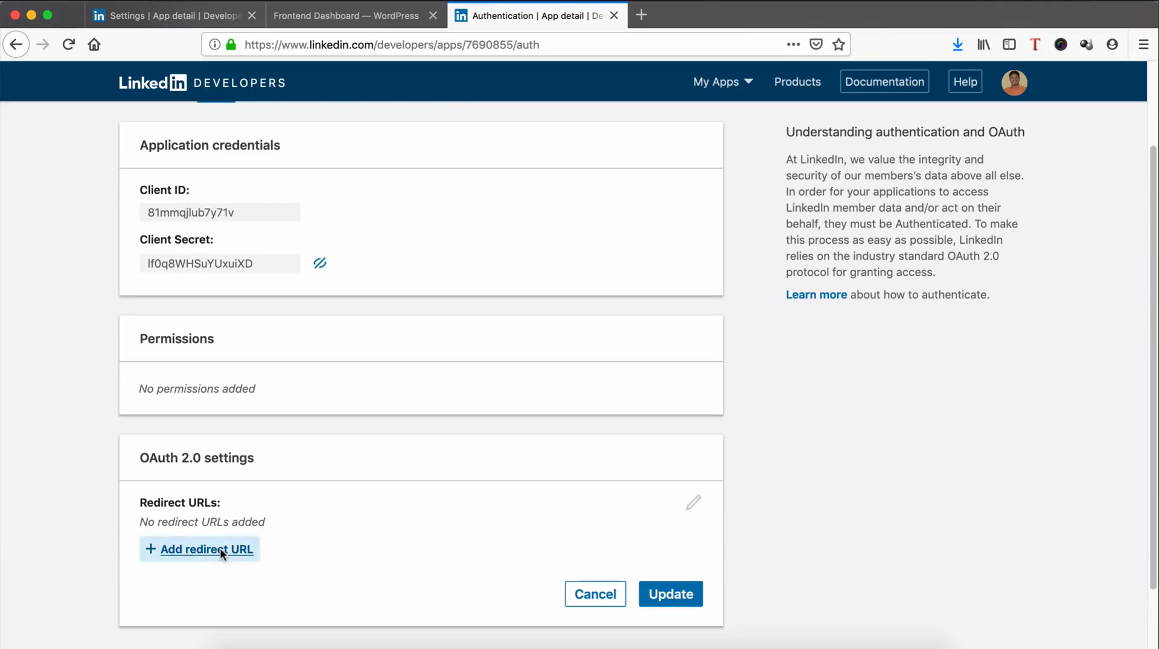
click(199, 549)
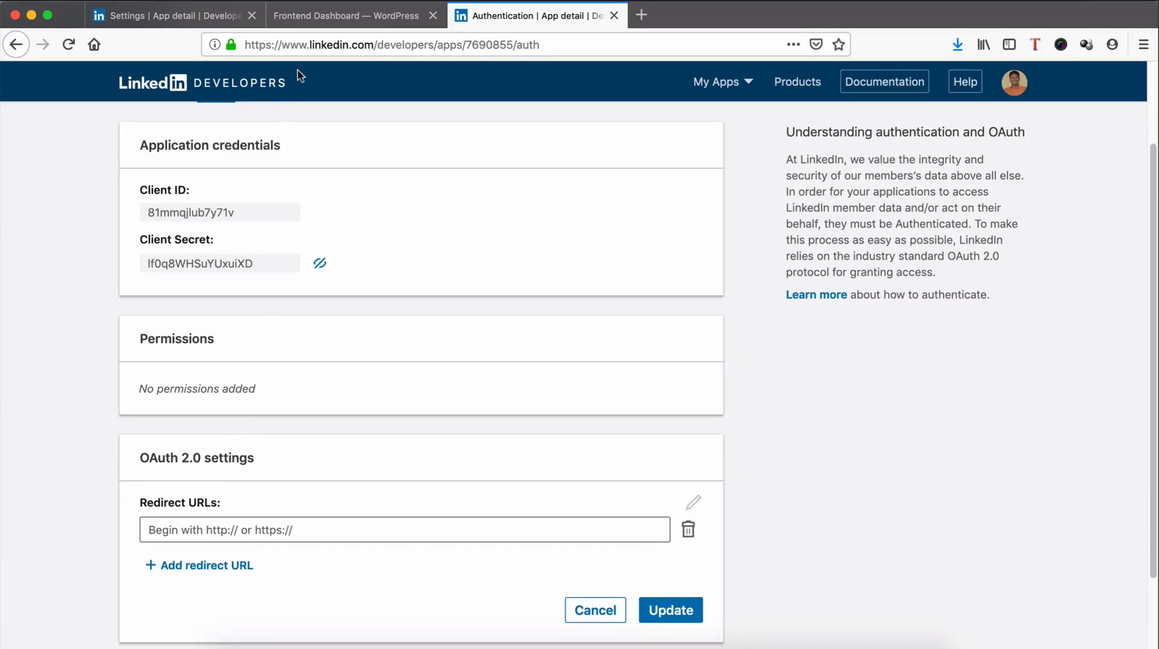
click(346, 15)
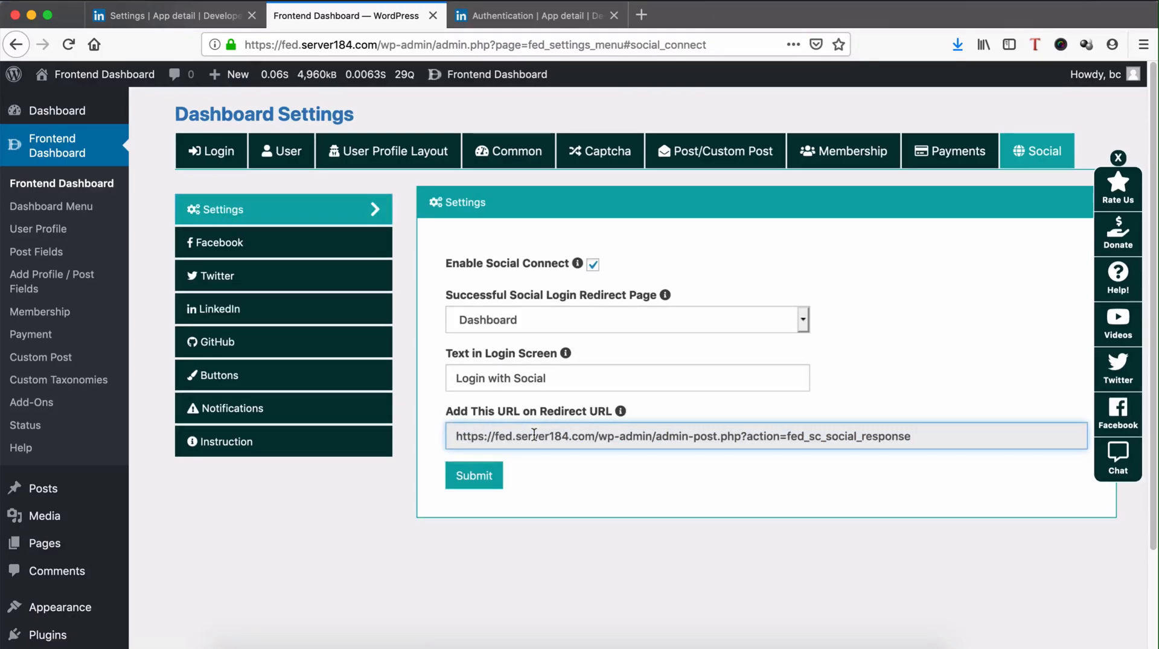
triple_click(679, 436)
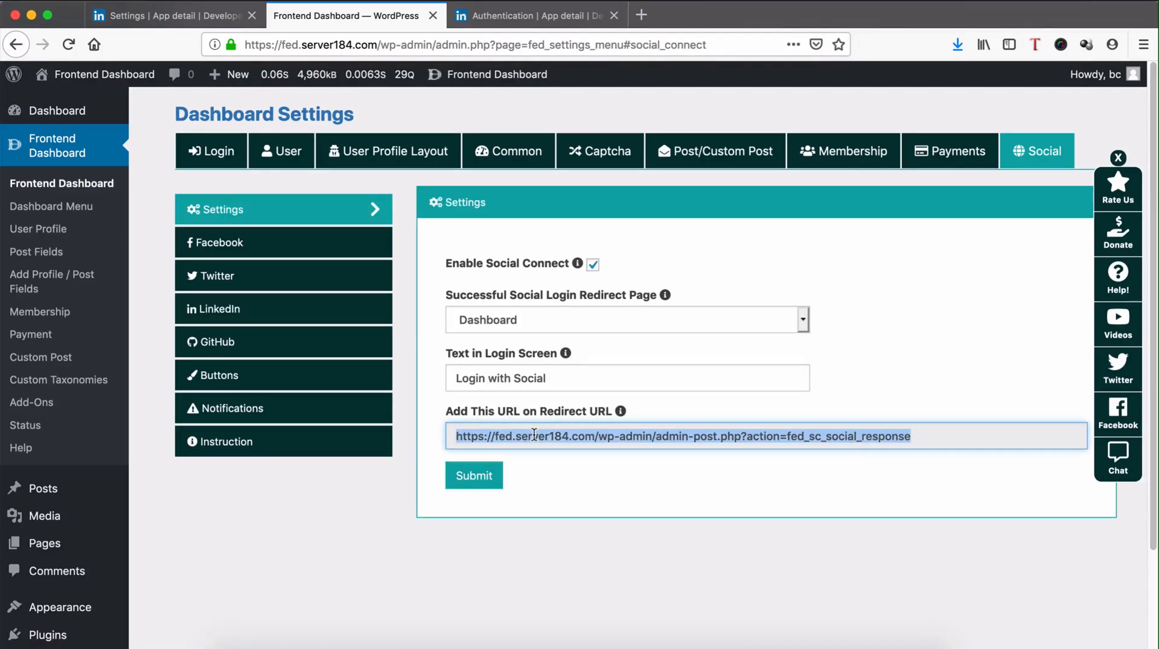
click(539, 16)
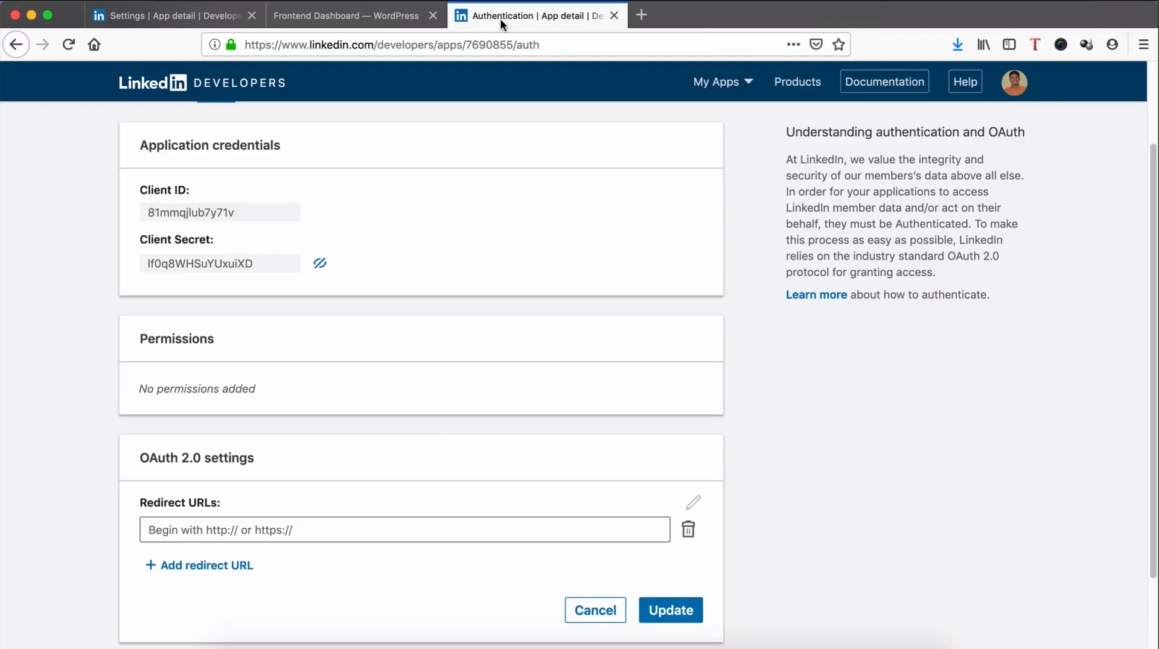
text(https://fed.server184.com/wp-admin/admin-post.php?action=fed_sc_social_response)
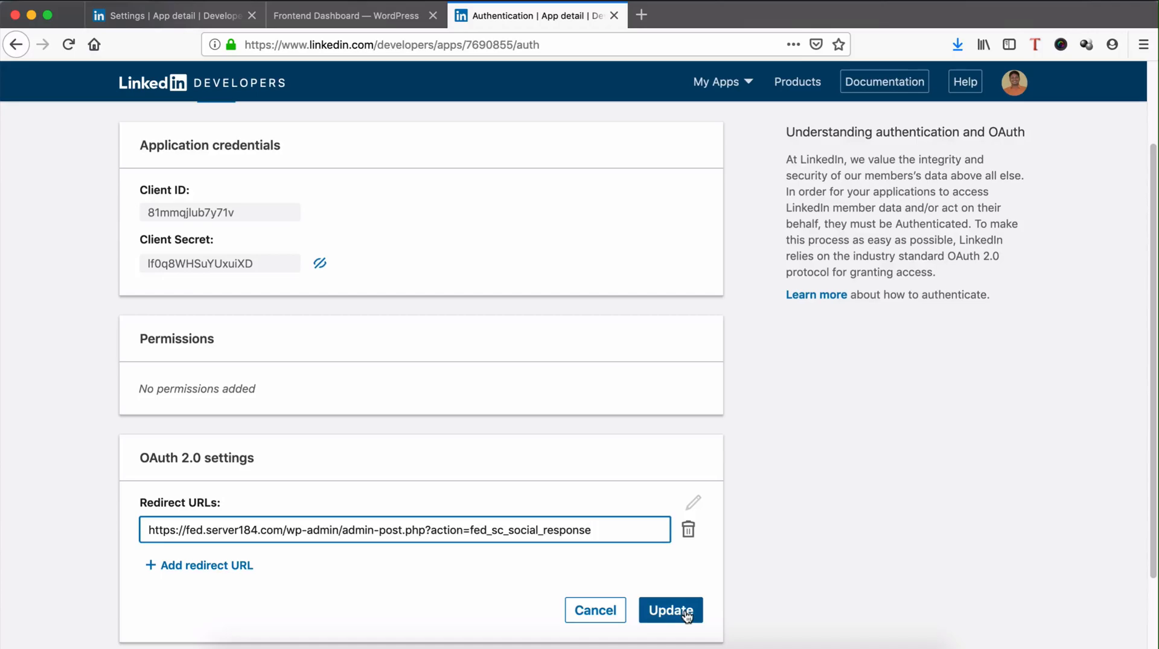
click(670, 610)
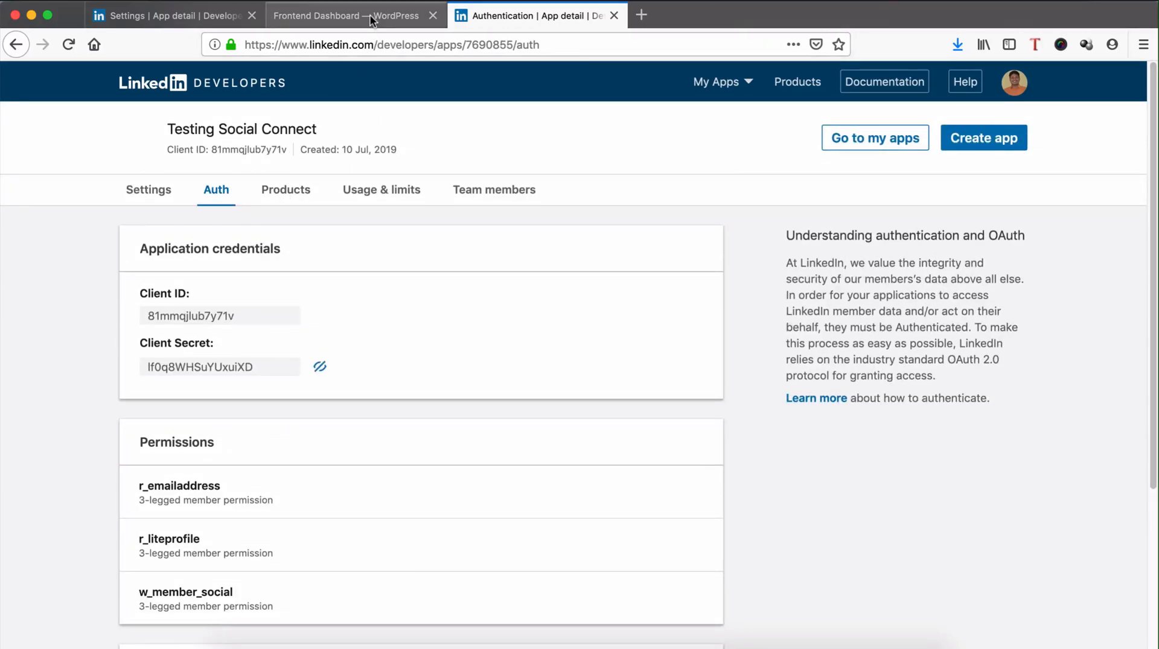
Submit the LinkedIn App ID and App Secret in WordPress Frontend Dashboard settings and confirm.
click(347, 15)
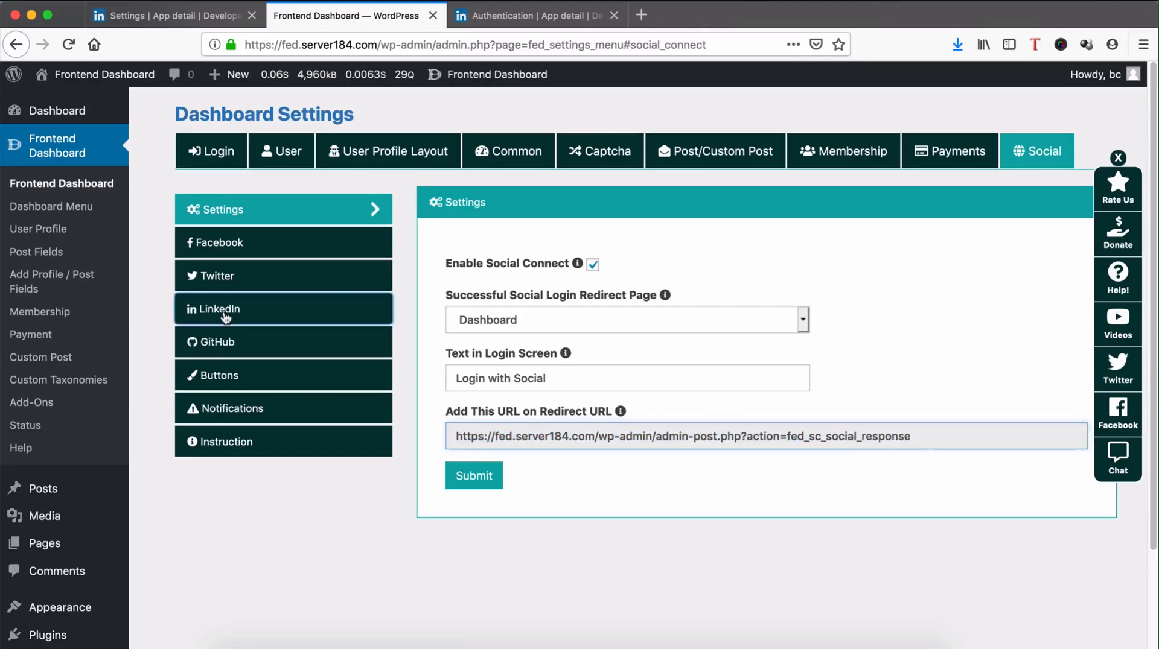
click(283, 309)
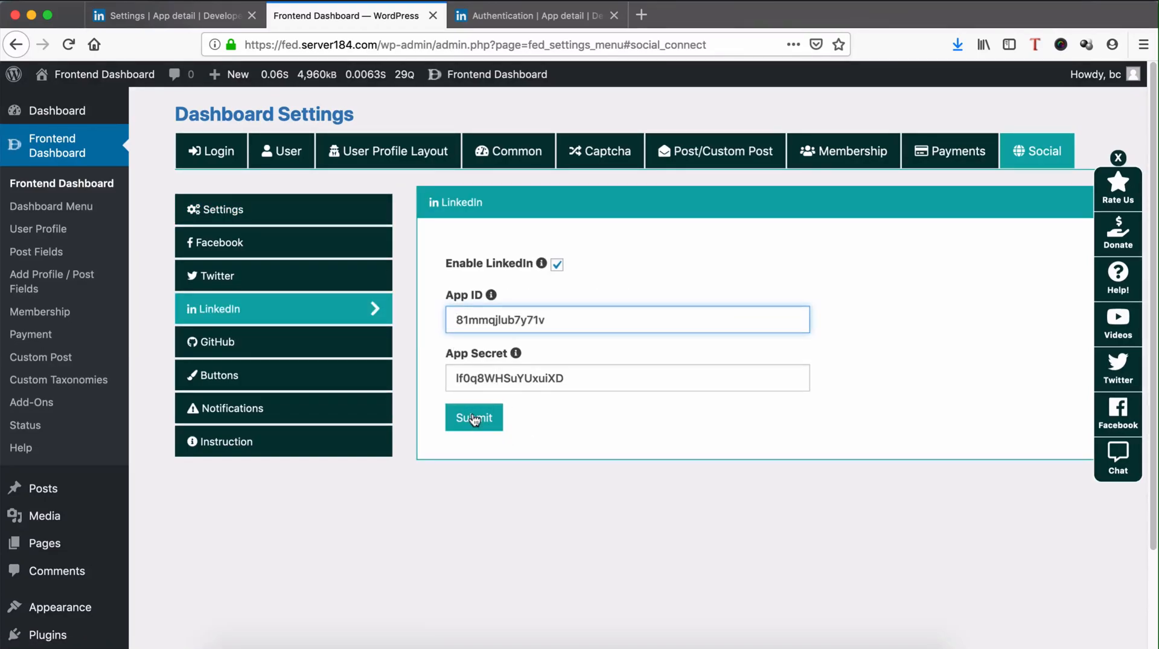
click(473, 418)
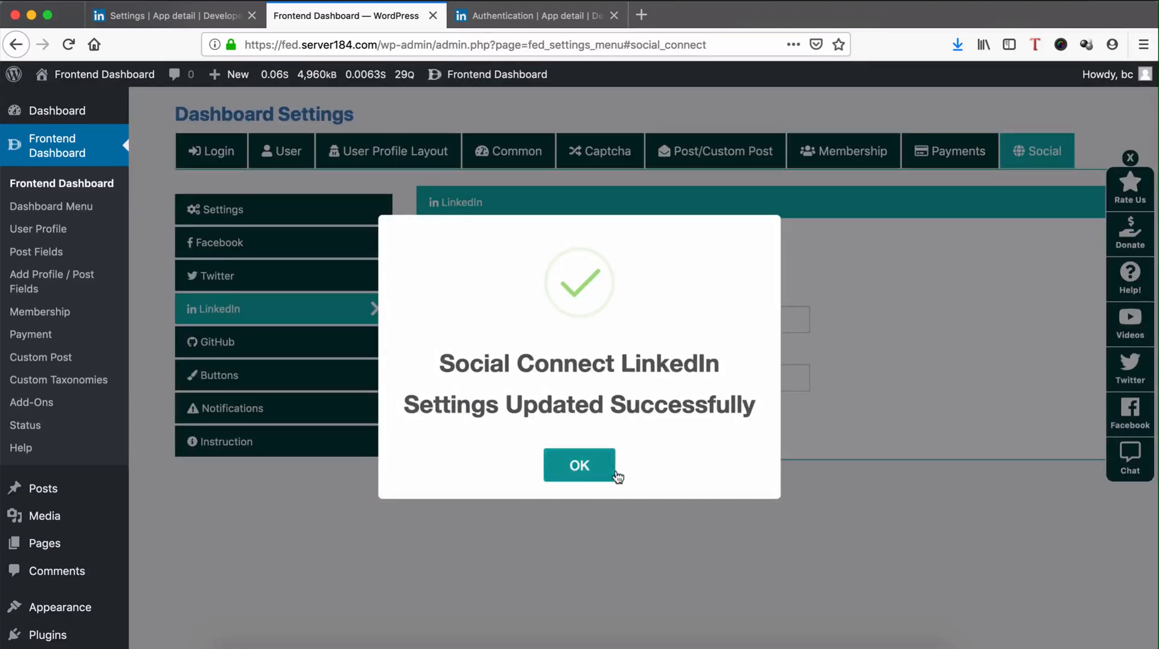
click(578, 466)
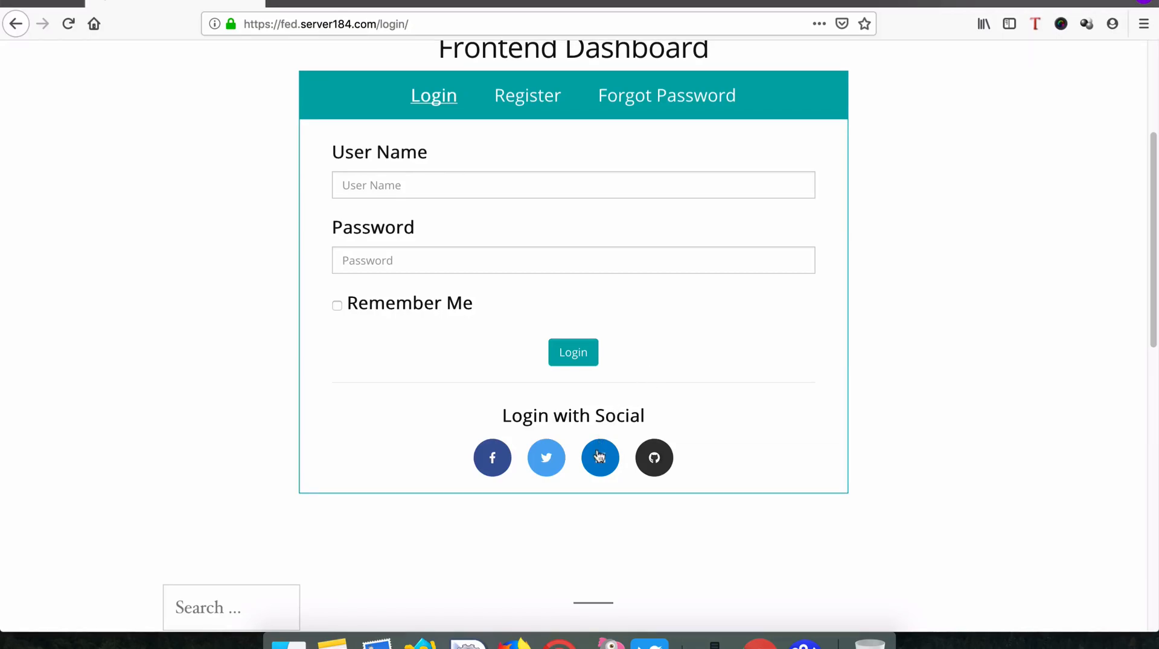
Sign in with the saved LinkedIn account from the site's login page, landing on the Frontend Dashboard.
click(600, 458)
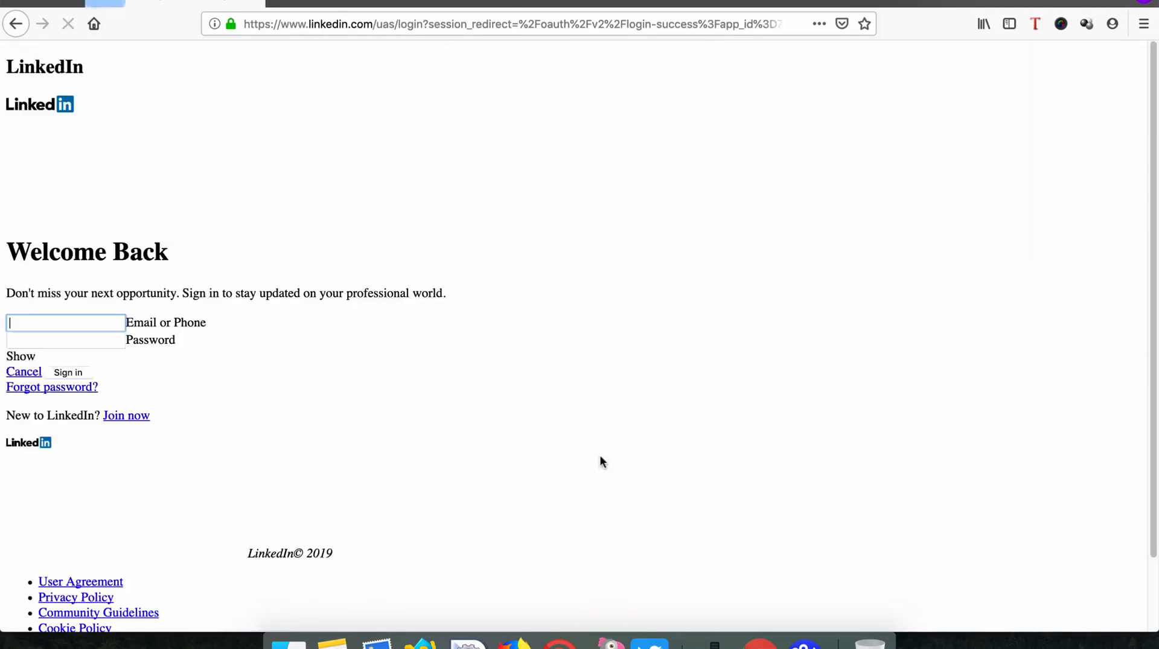
click(65, 322)
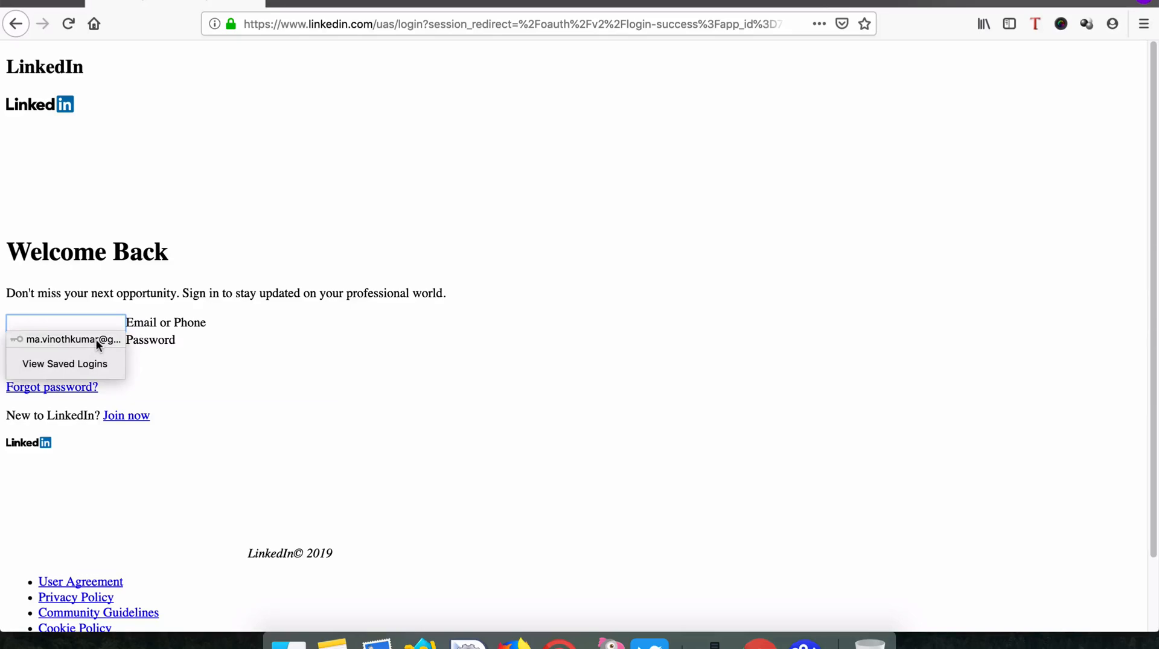
click(72, 341)
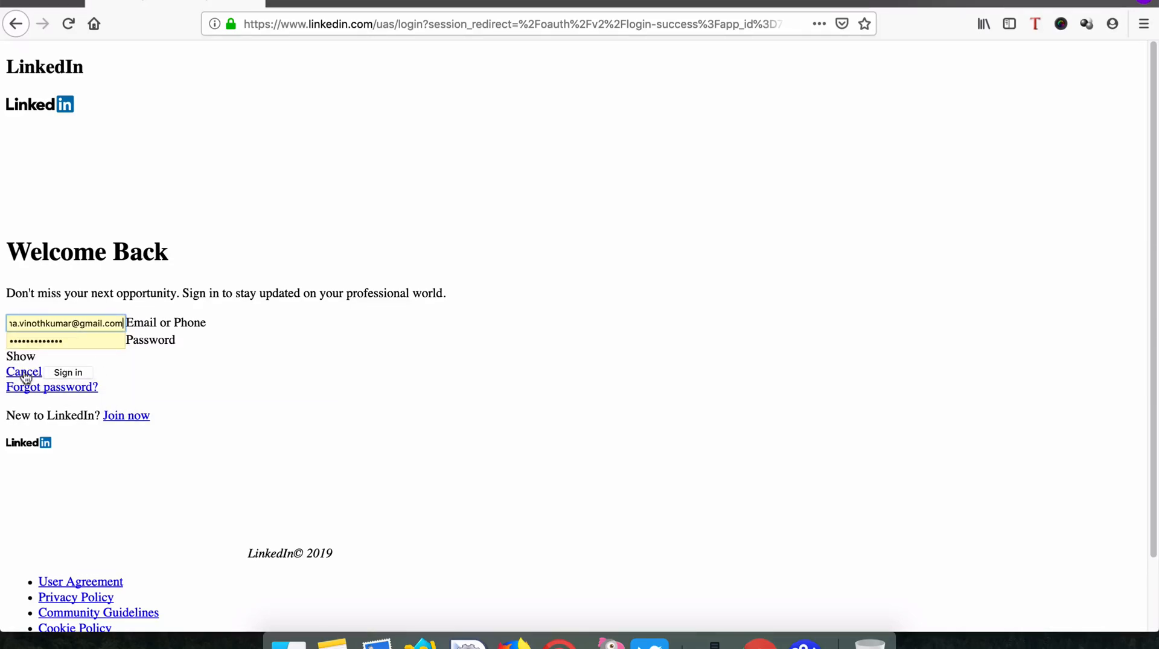
click(68, 372)
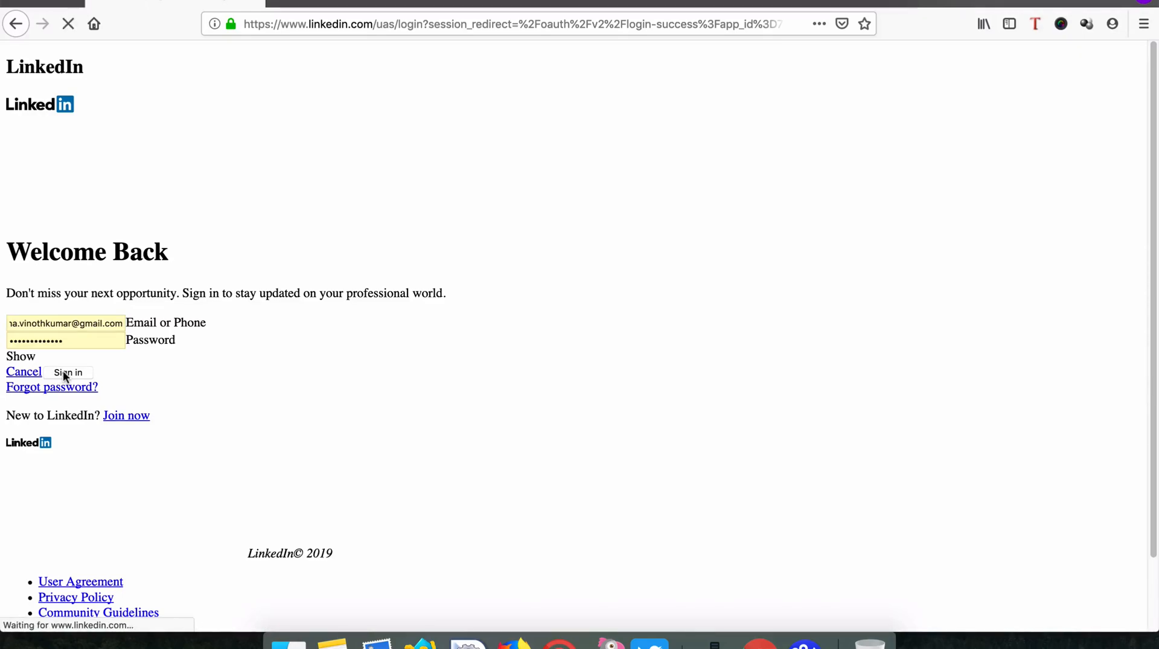
click(68, 372)
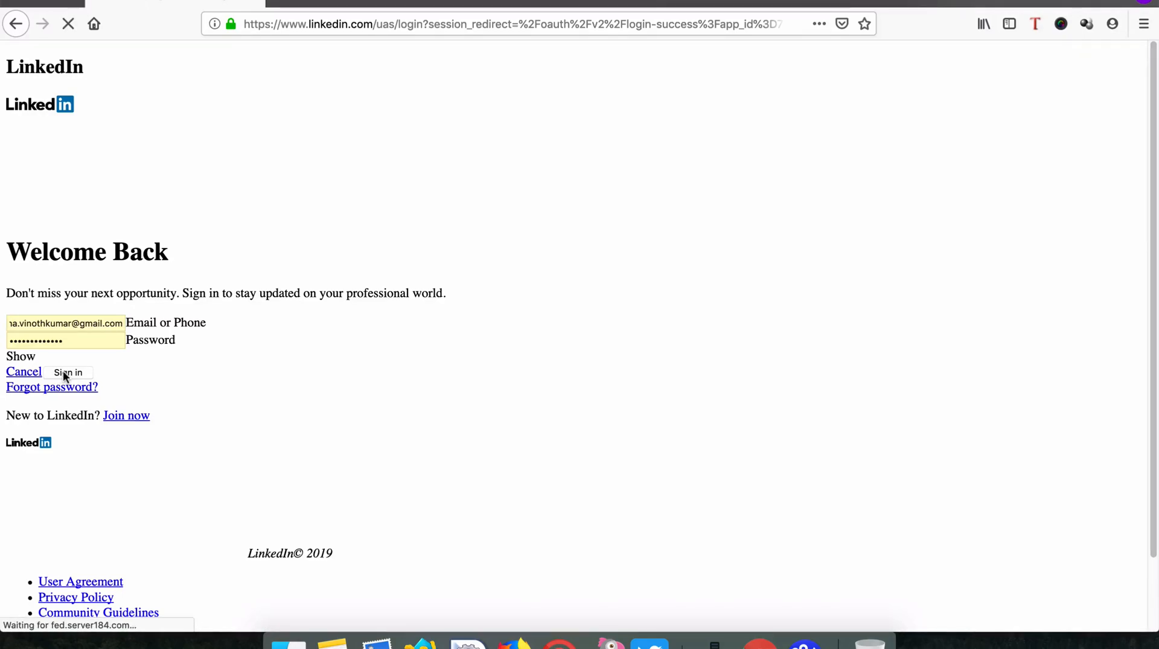
click(67, 371)
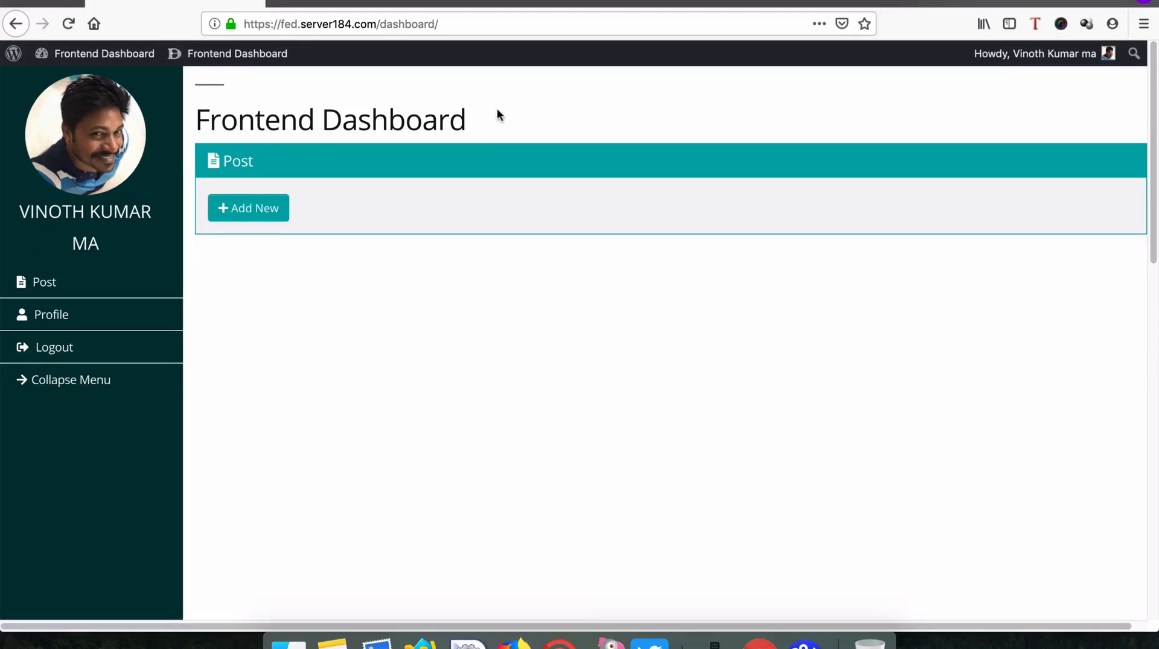
mouse_move(486, 111)
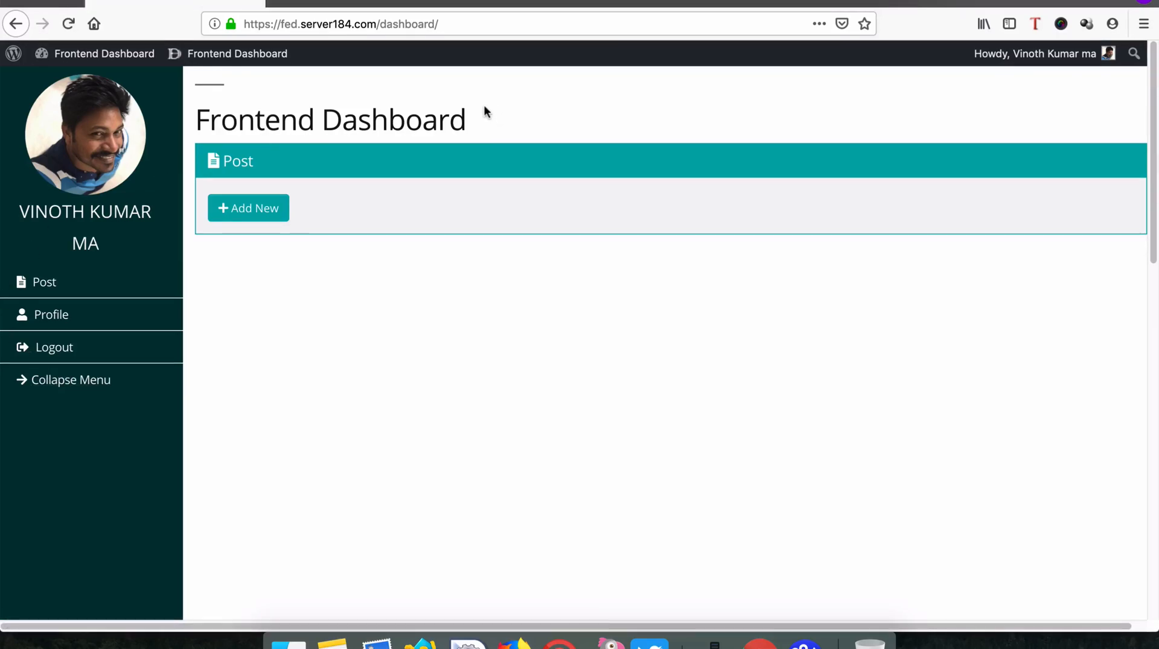